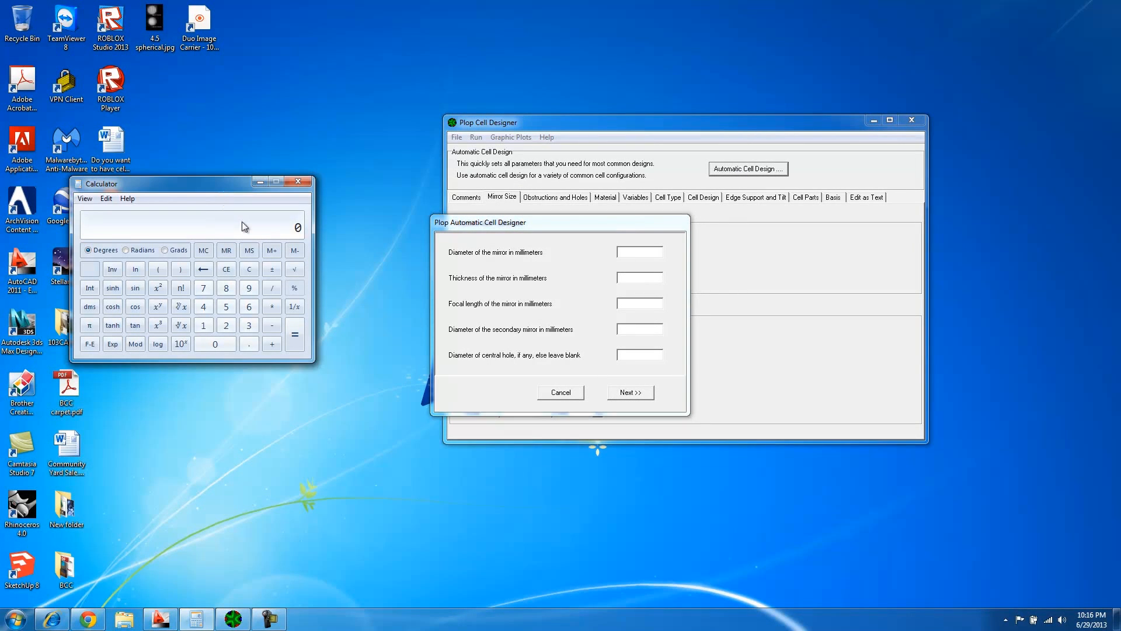
Enter mirror diameter 203.2 mm, thickness 35 mm, focal length 1016 mm and secondary 46 mm
{"action": "left_click", "coordinate": [226, 288]}
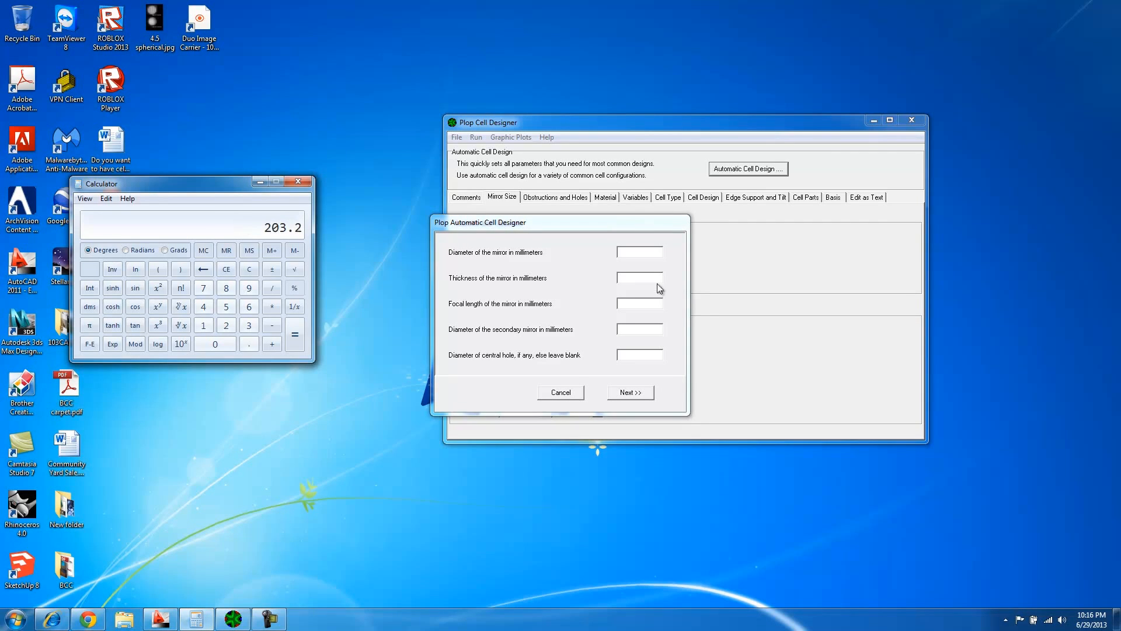
{"action": "type", "text": "203.2"}
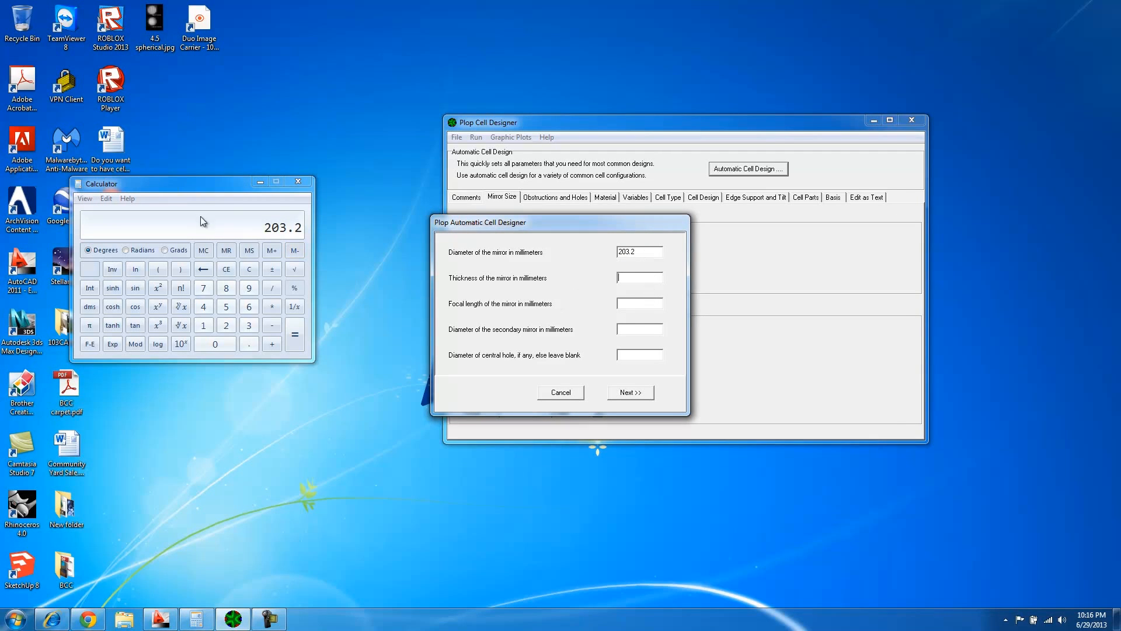
{"action": "mouse_move", "coordinate": [285, 262]}
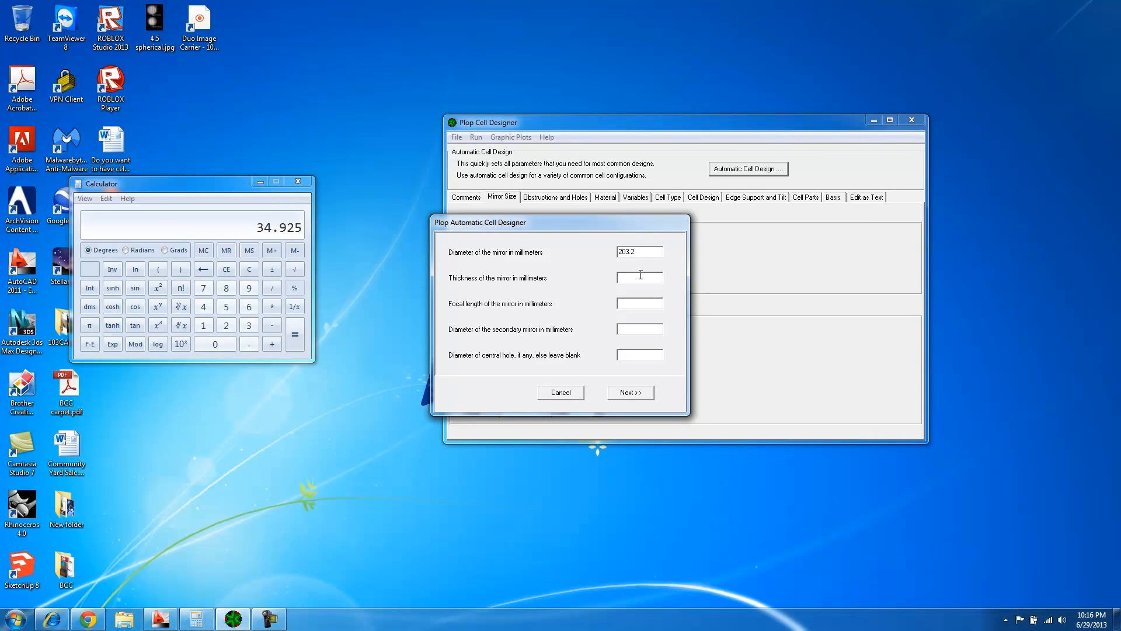
{"action": "type", "text": "35"}
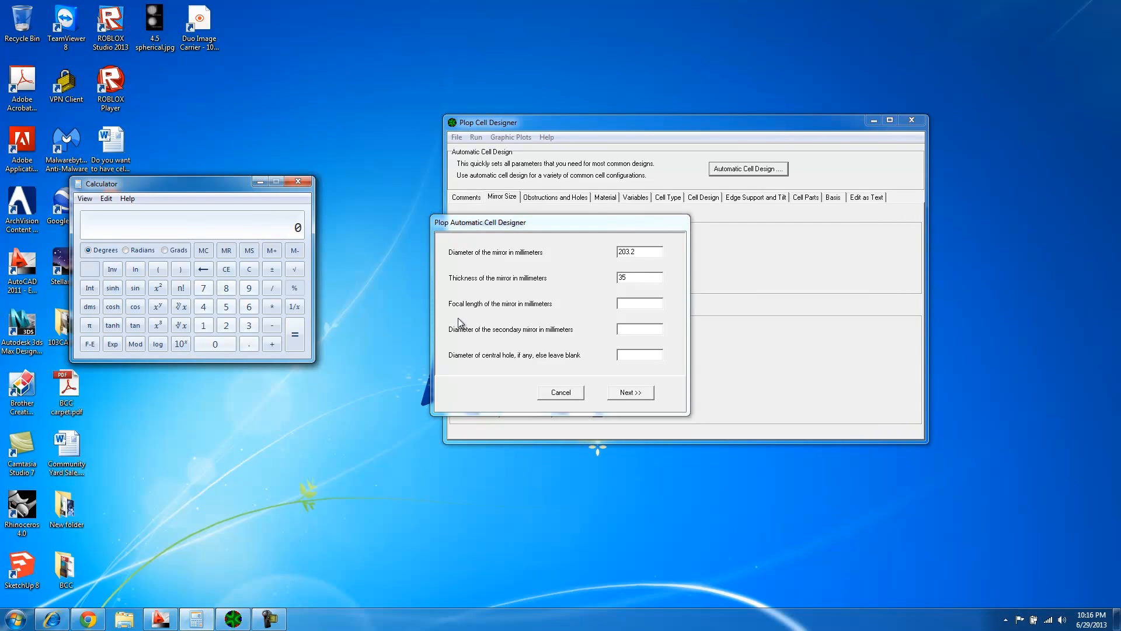
{"action": "mouse_move", "coordinate": [286, 228]}
{"action": "type", "text": "1016"}
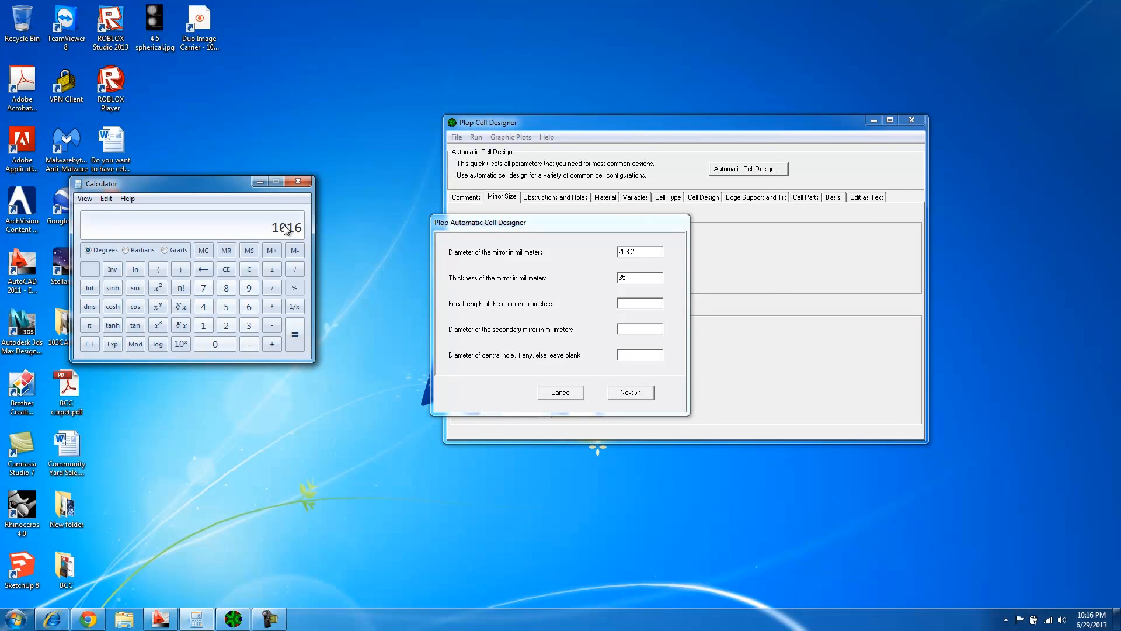
{"action": "left_click", "coordinate": [639, 303]}
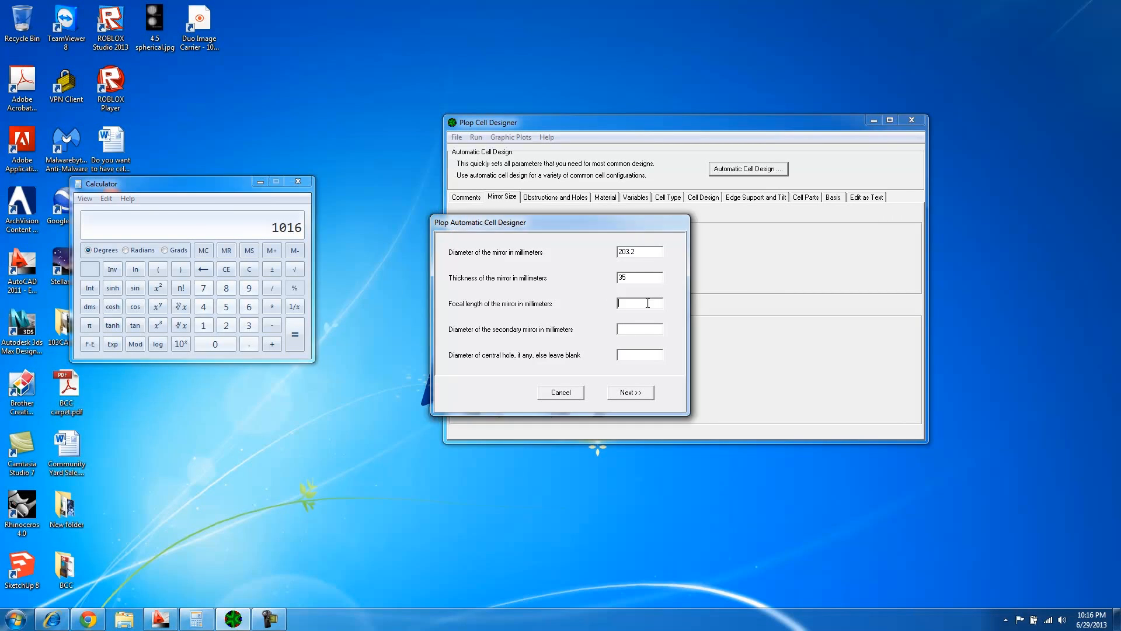
{"action": "type", "text": "1016"}
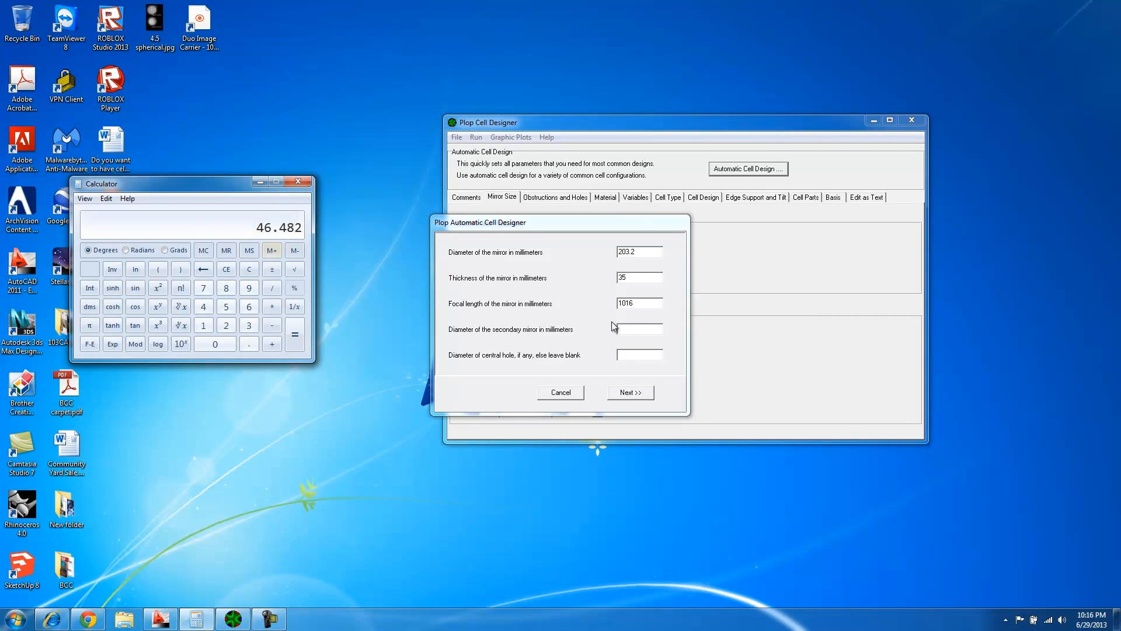
{"action": "type", "text": "48"}
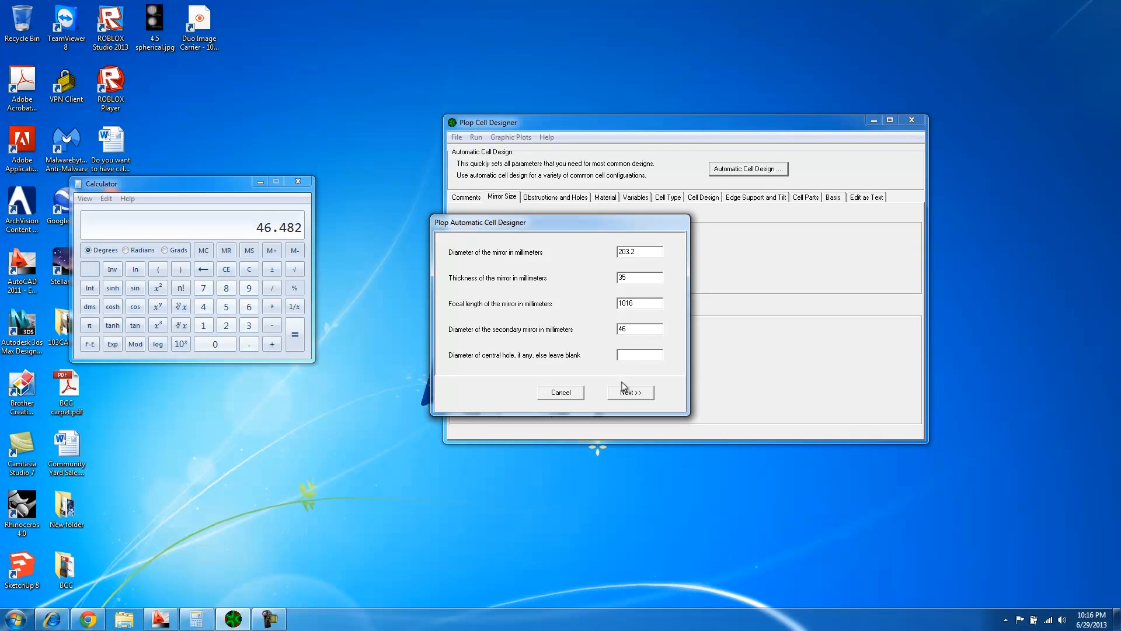
Choose a 6-point cell, run Start Plop, and dismiss the execution finished message
{"action": "left_click", "coordinate": [630, 392]}
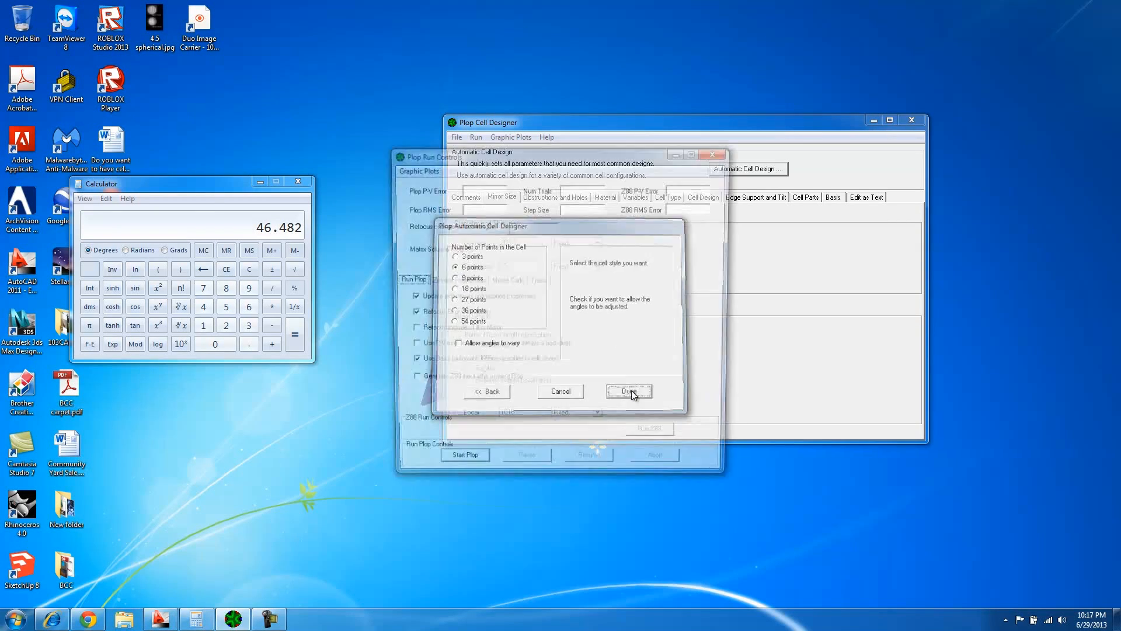
{"action": "left_click", "coordinate": [630, 391]}
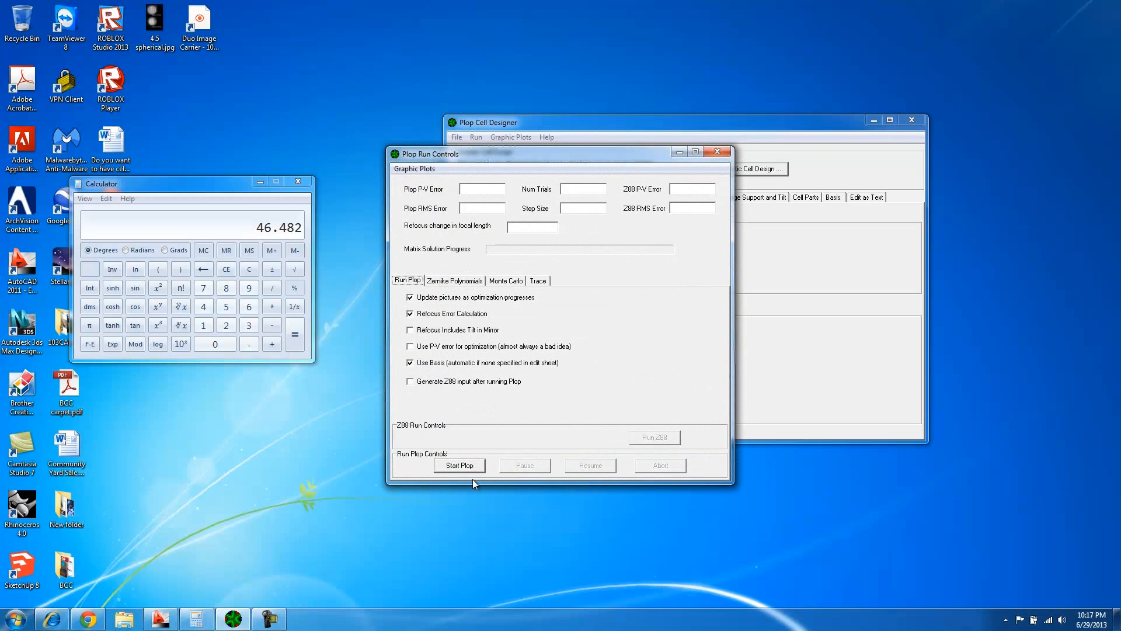
{"action": "left_click", "coordinate": [459, 465]}
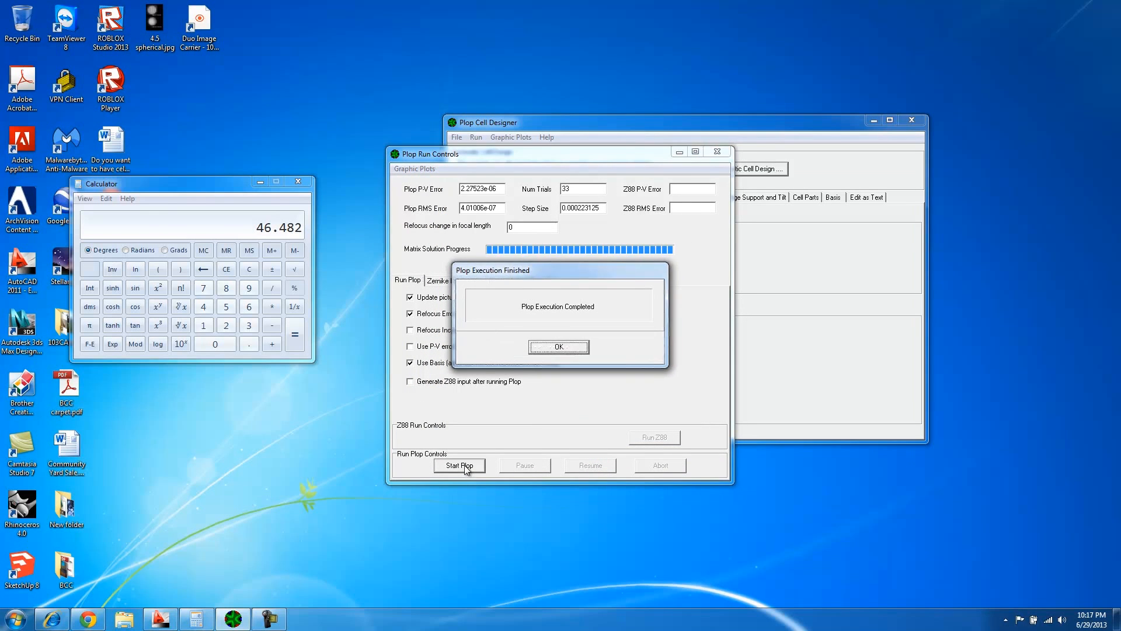
{"action": "left_click", "coordinate": [558, 347]}
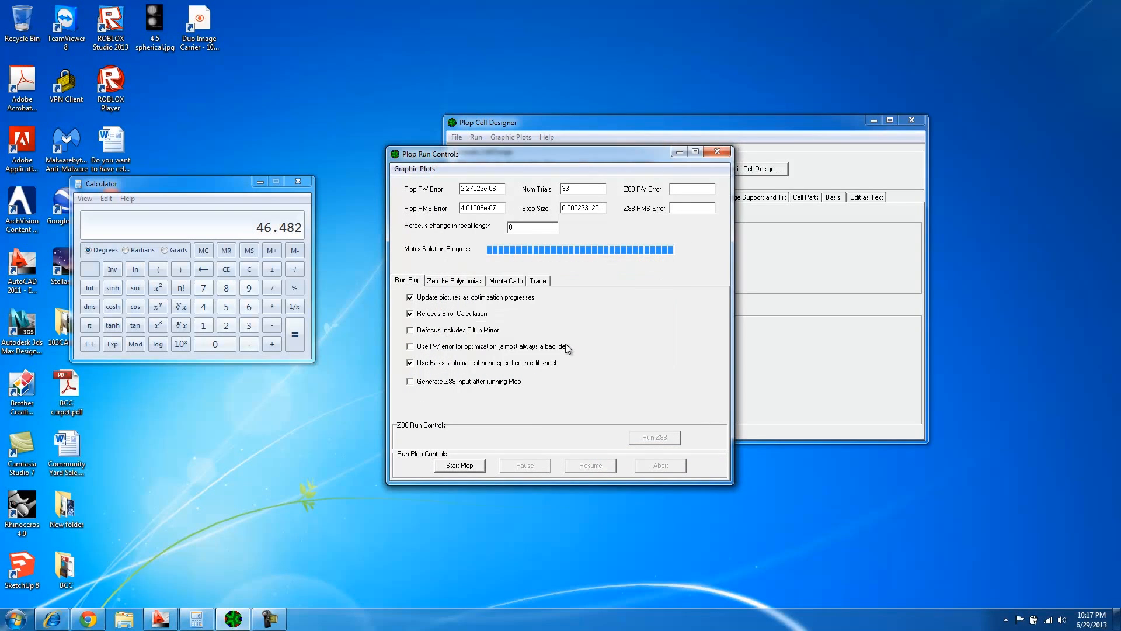
{"action": "mouse_move", "coordinate": [441, 257]}
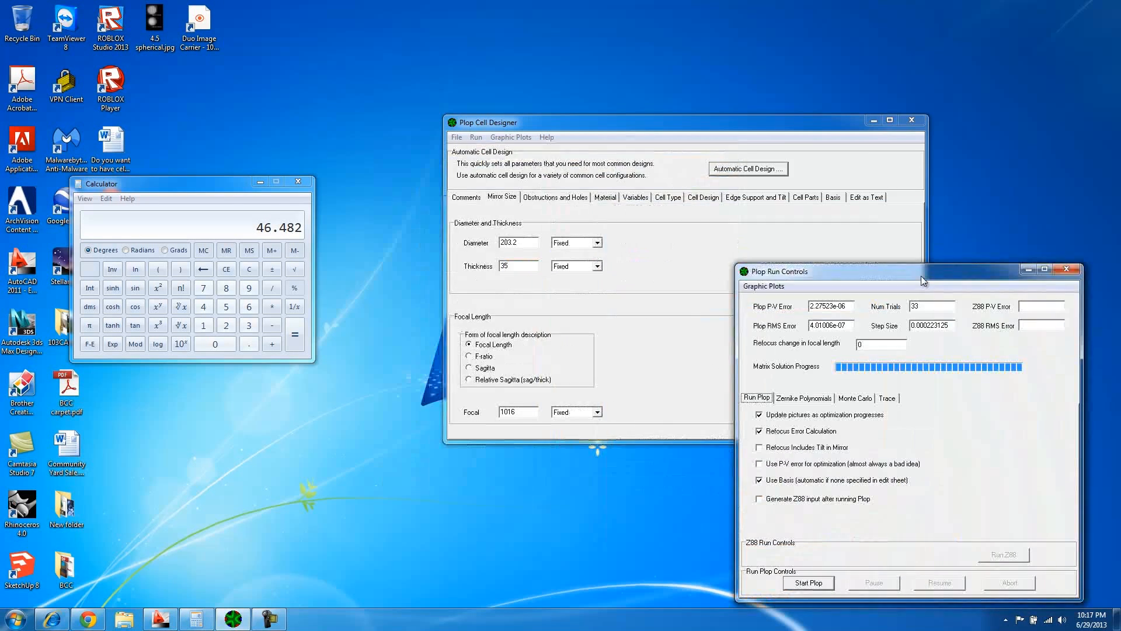
{"action": "left_click", "coordinate": [867, 197]}
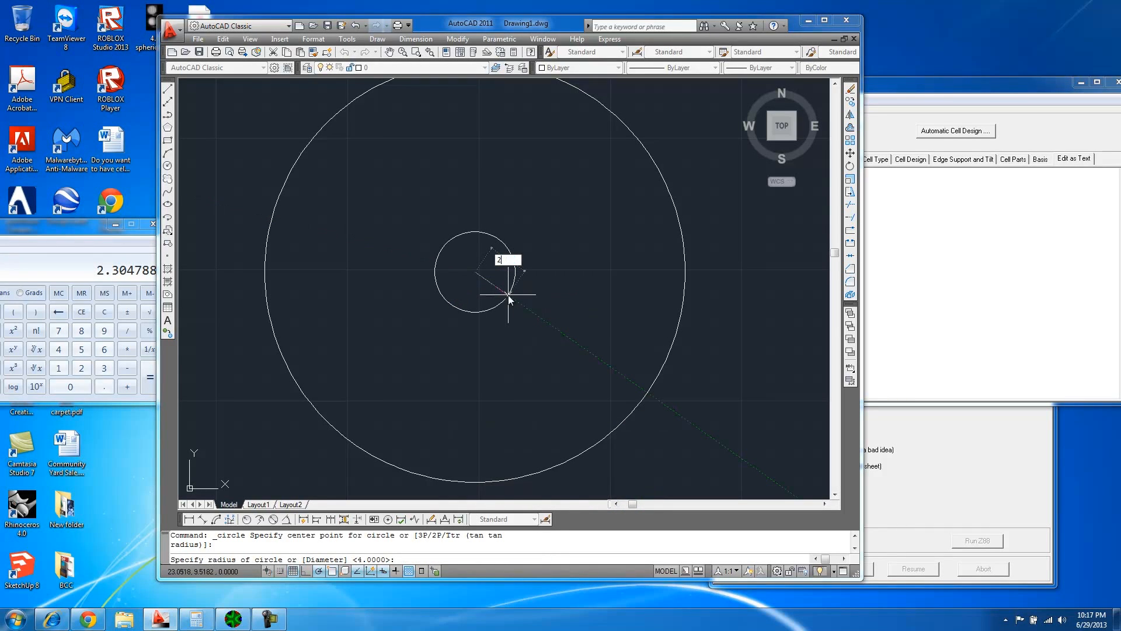
Draw a radius 2.304788 circle at the large mirror circle's centre
{"action": "type", "text": ".304788"}
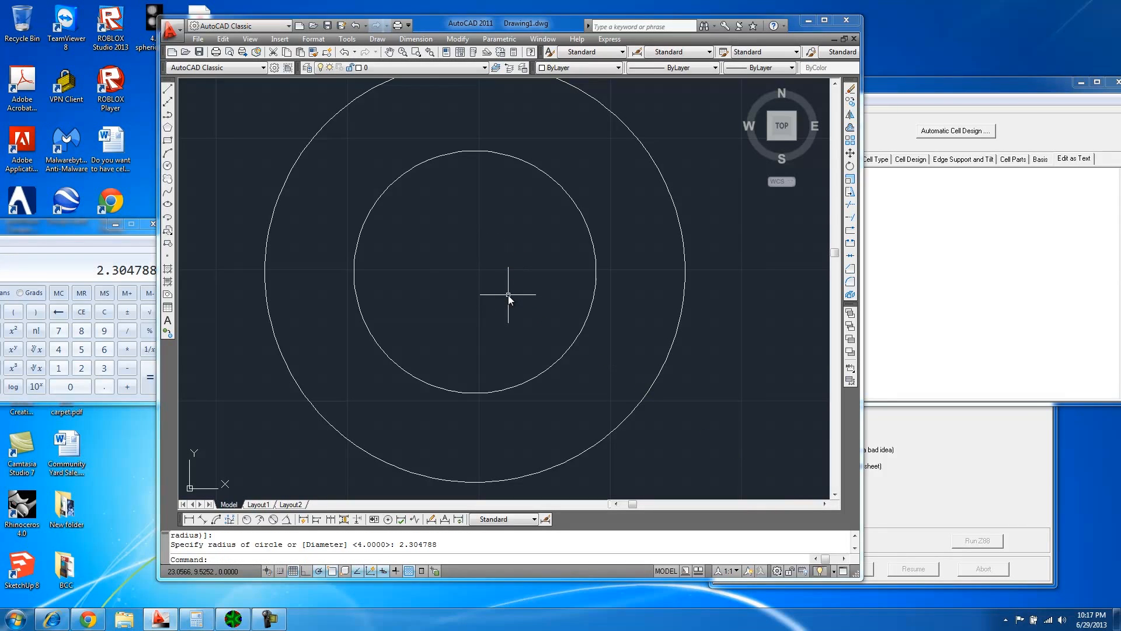
{"action": "mouse_move", "coordinate": [818, 273]}
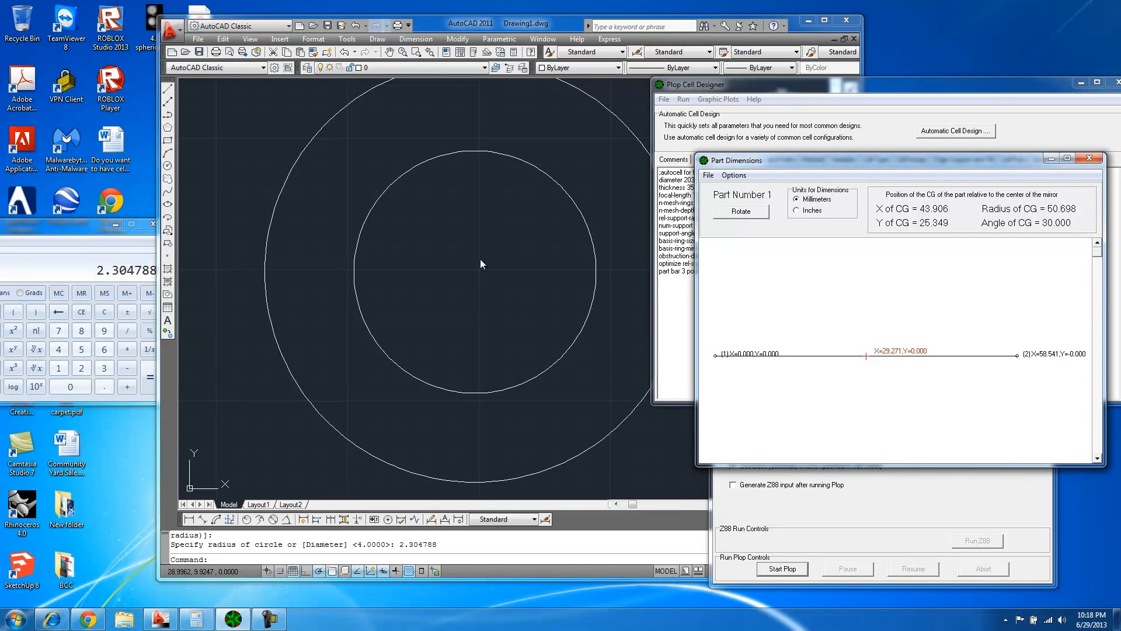
{"action": "mouse_move", "coordinate": [525, 272]}
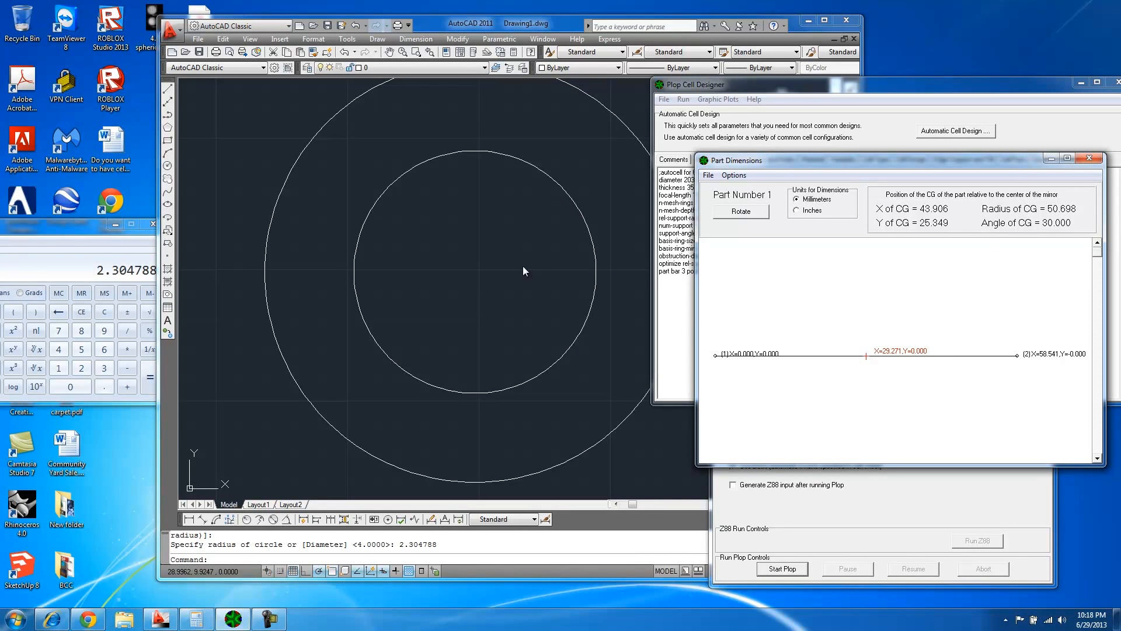
{"action": "mouse_move", "coordinate": [907, 225]}
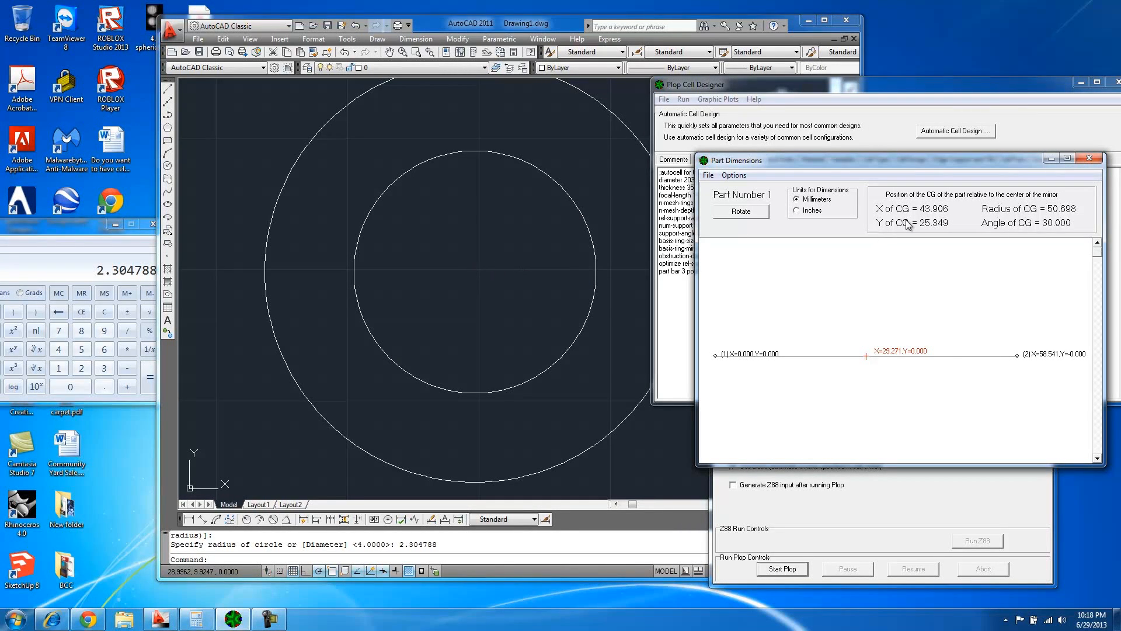
{"action": "mouse_move", "coordinate": [908, 298]}
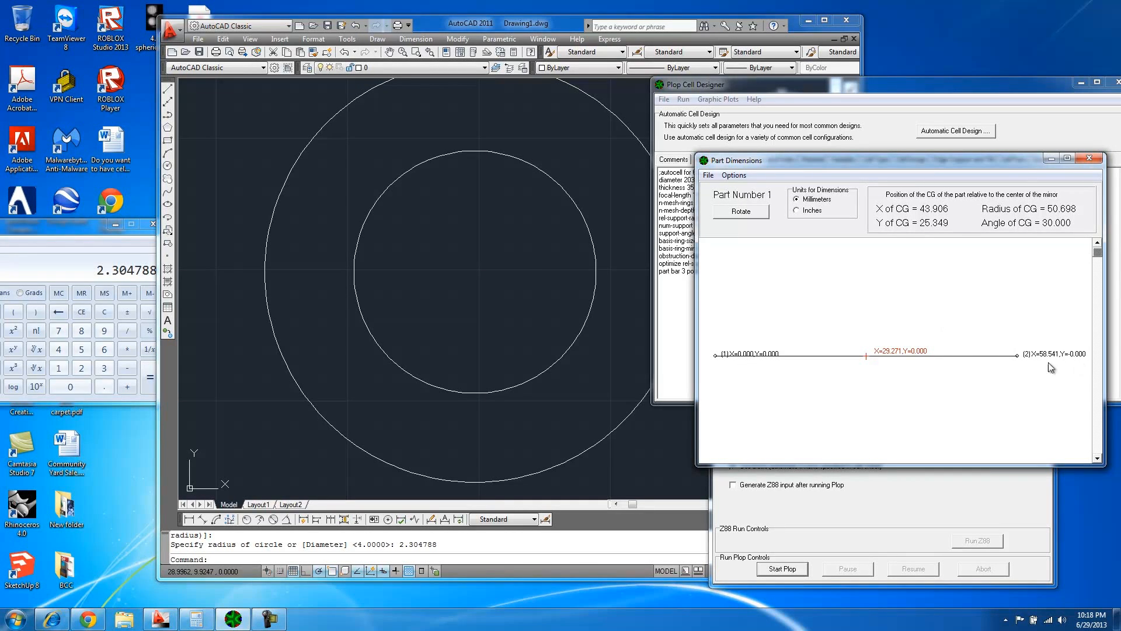
Switch part 1's Part Dimensions to inches, showing CG radius 1.996 and end X=2.305
{"action": "left_click", "coordinate": [797, 210]}
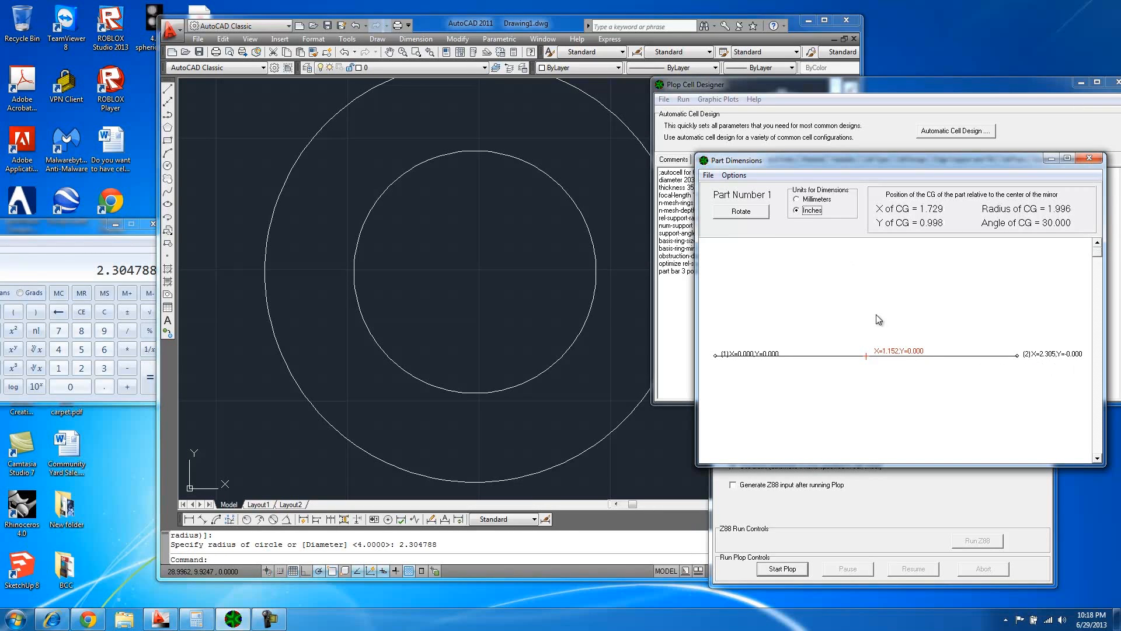
{"action": "mouse_move", "coordinate": [141, 245]}
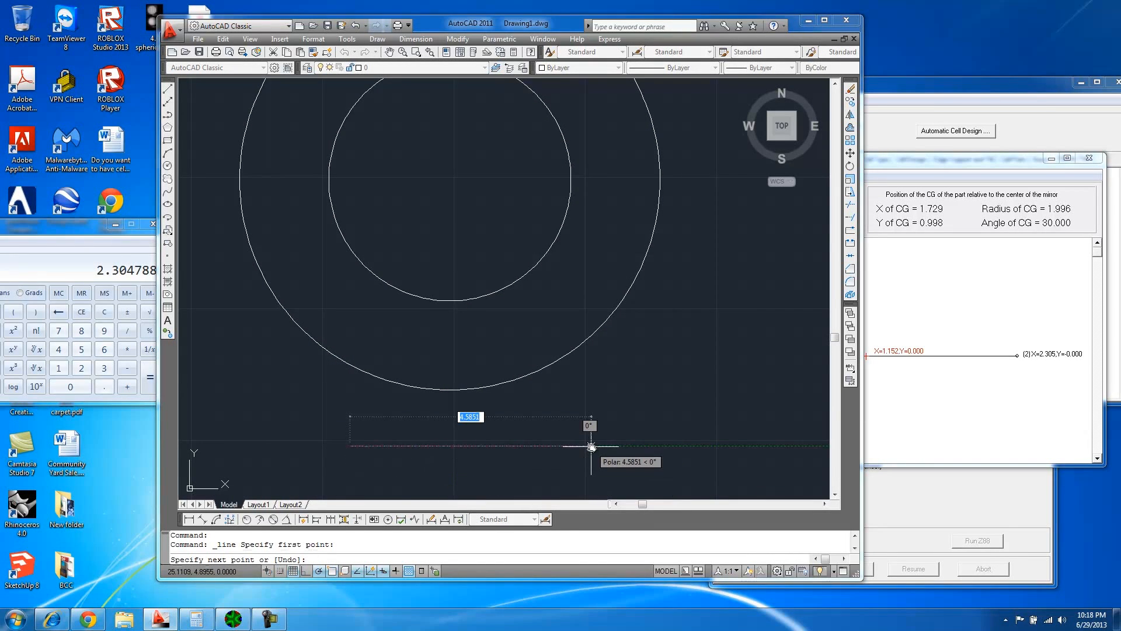
Draw a 2.305-unit line from the mirror centre
{"action": "type", "text": "2"}
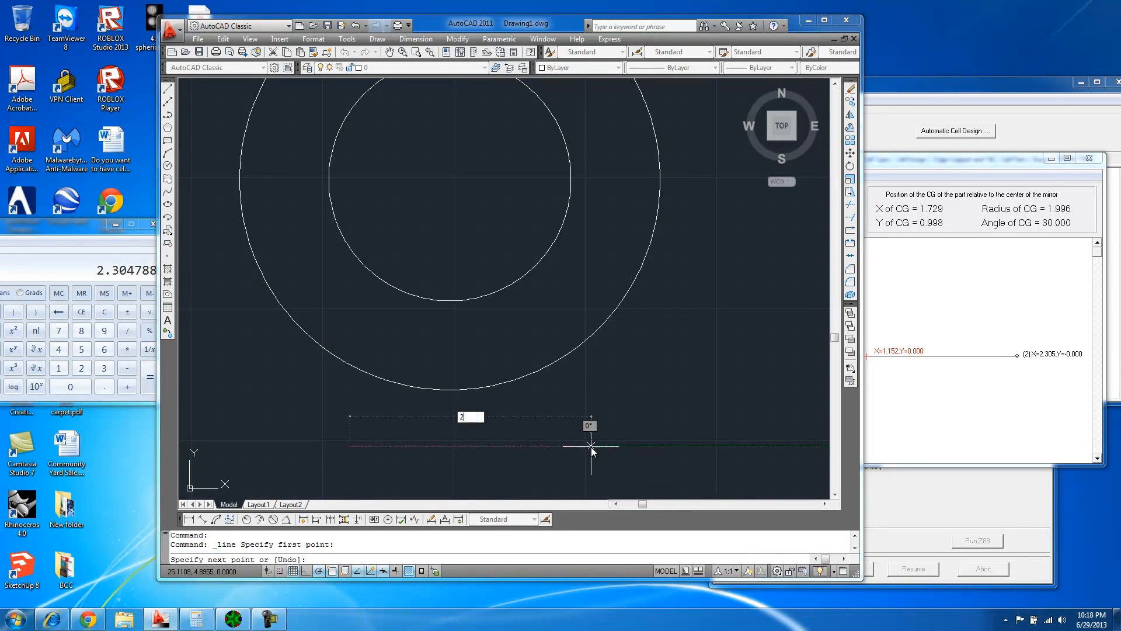
{"action": "type", "text": "2.305"}
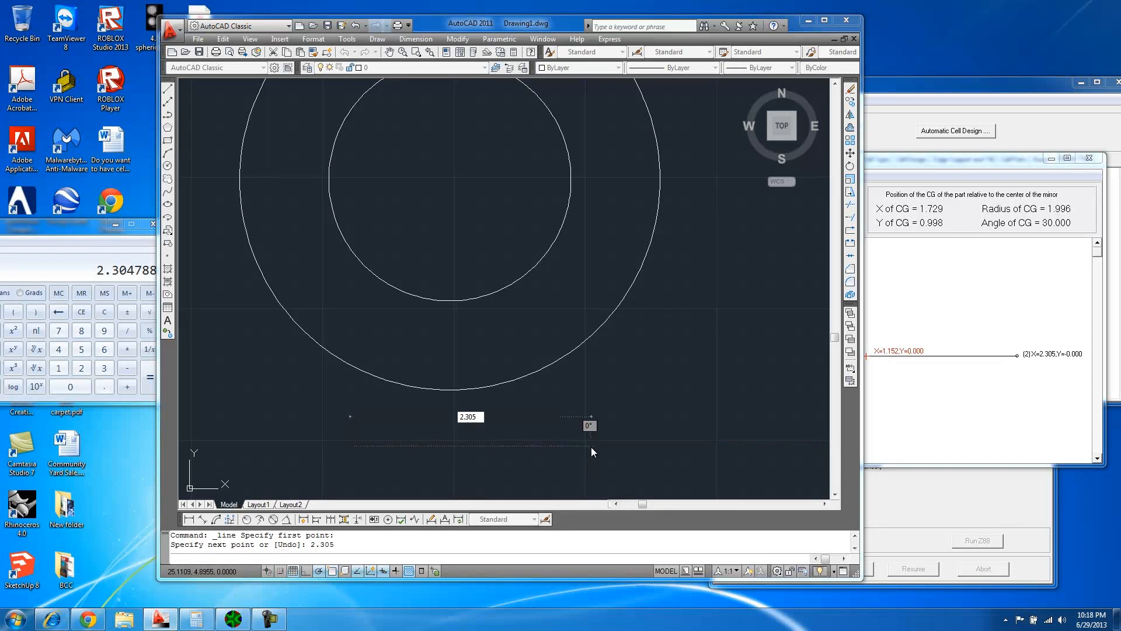
{"action": "right_click", "coordinate": [594, 452]}
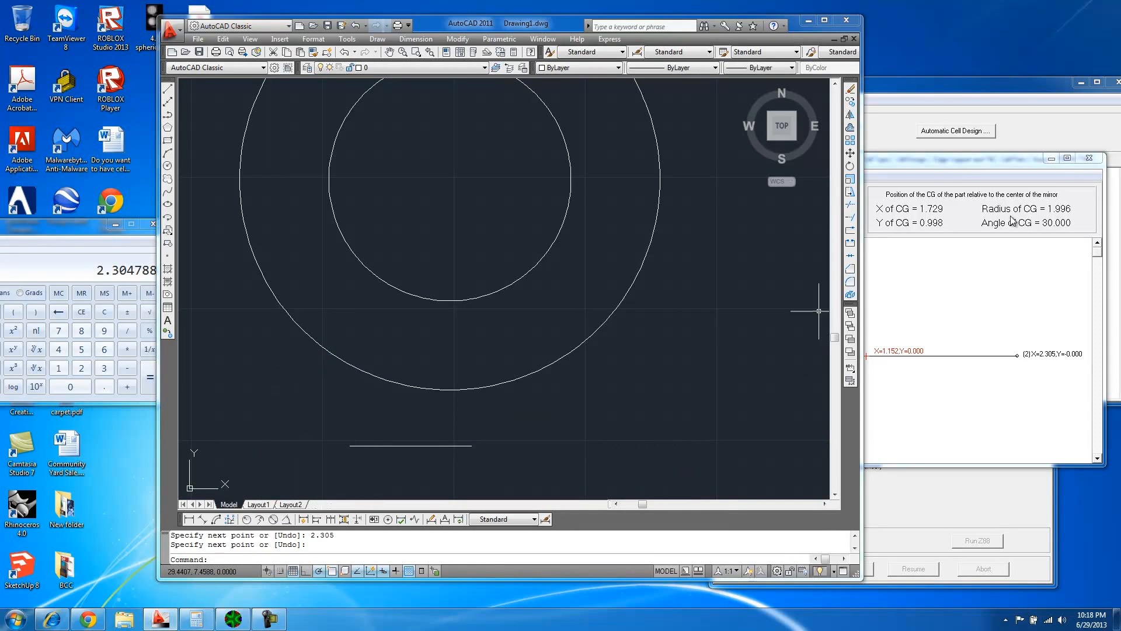
{"action": "mouse_move", "coordinate": [183, 170]}
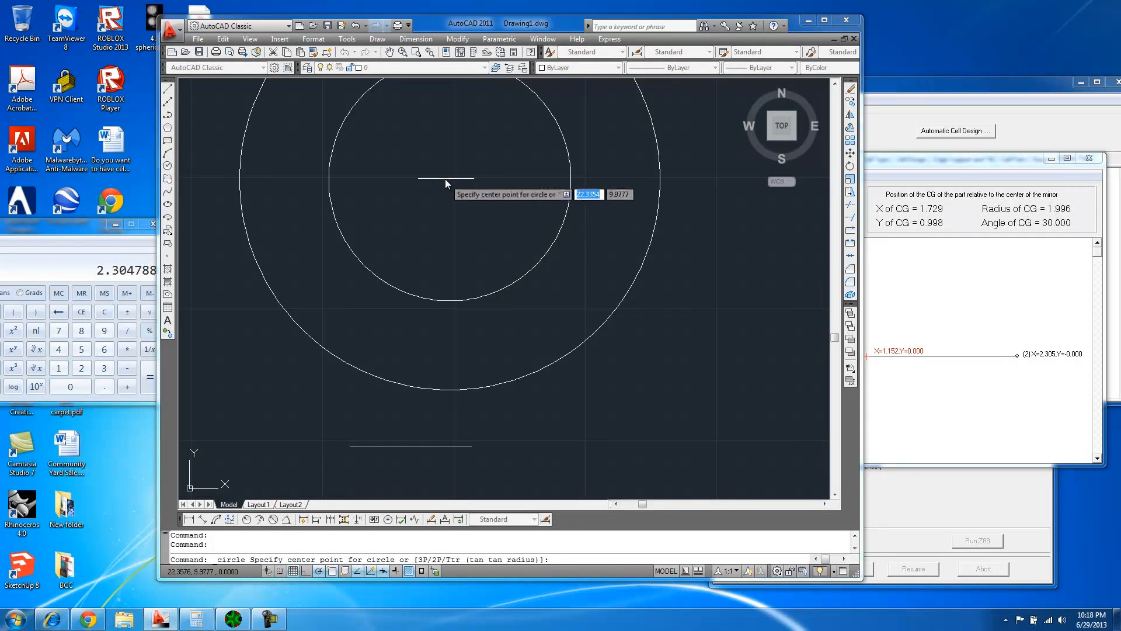
{"action": "mouse_move", "coordinate": [447, 181]}
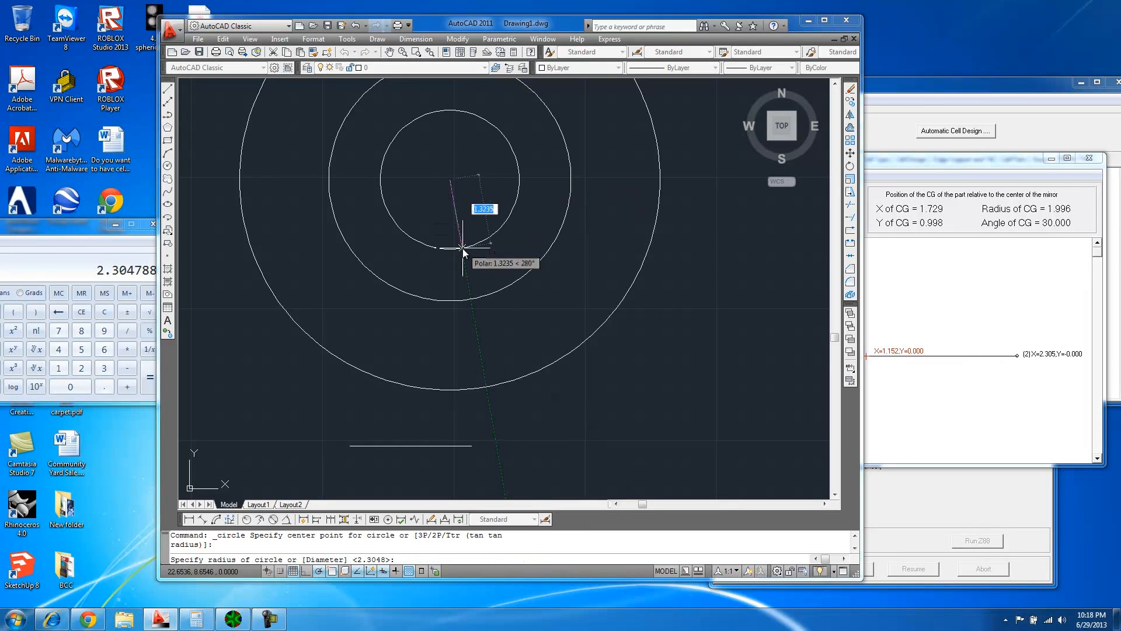
Draw a concentric circle of radius 1.99 around the mirror centre
{"action": "type", "text": "1"}
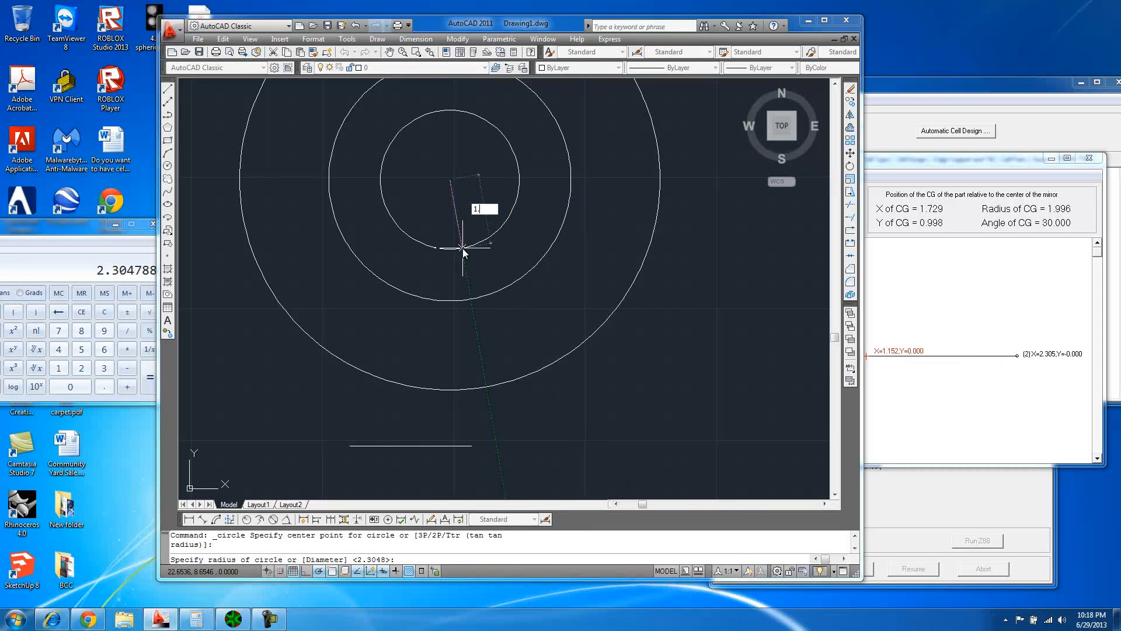
{"action": "type", "text": ".99"}
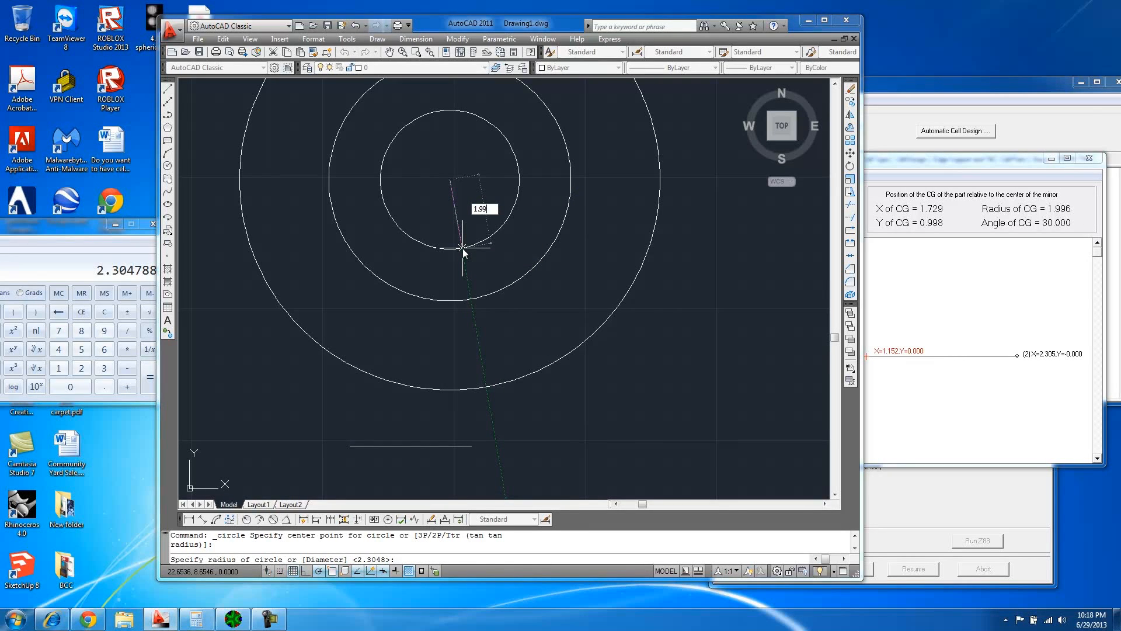
{"action": "key", "text": "Enter"}
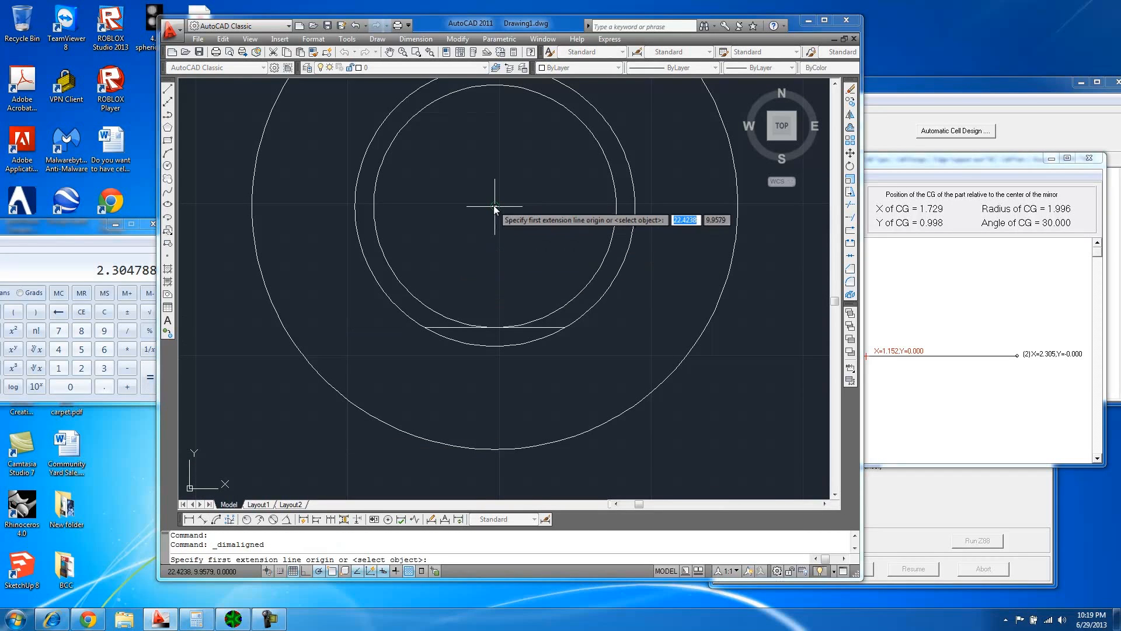
Confirm the 2.3048 centre-to-bar distance with an aligned dimension, then erase it
{"action": "left_click", "coordinate": [574, 331]}
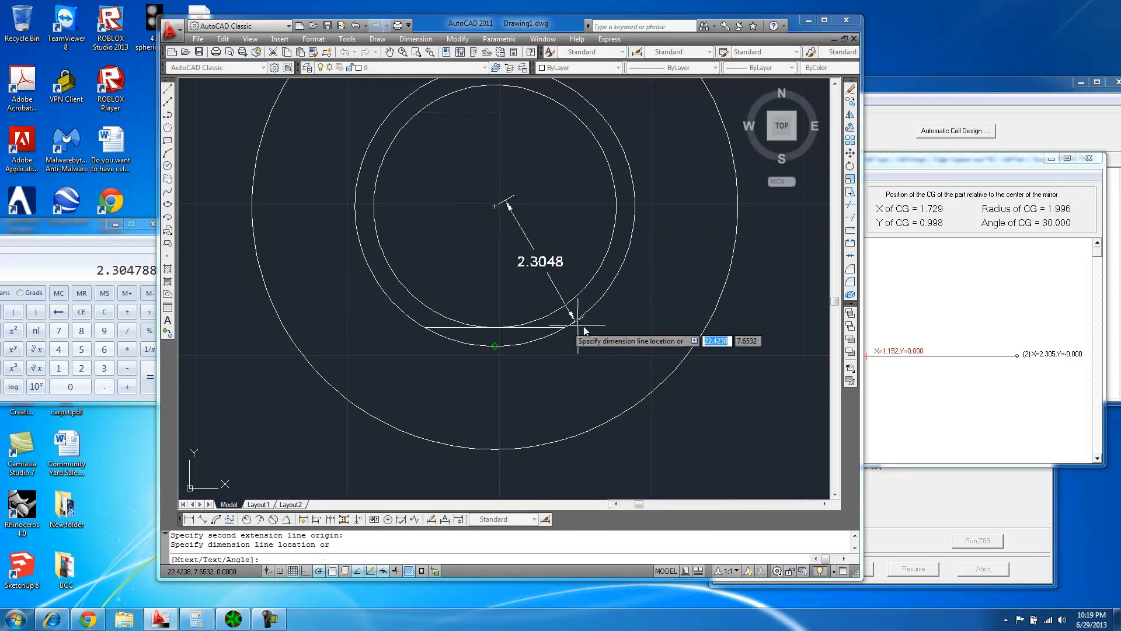
{"action": "left_click", "coordinate": [583, 330]}
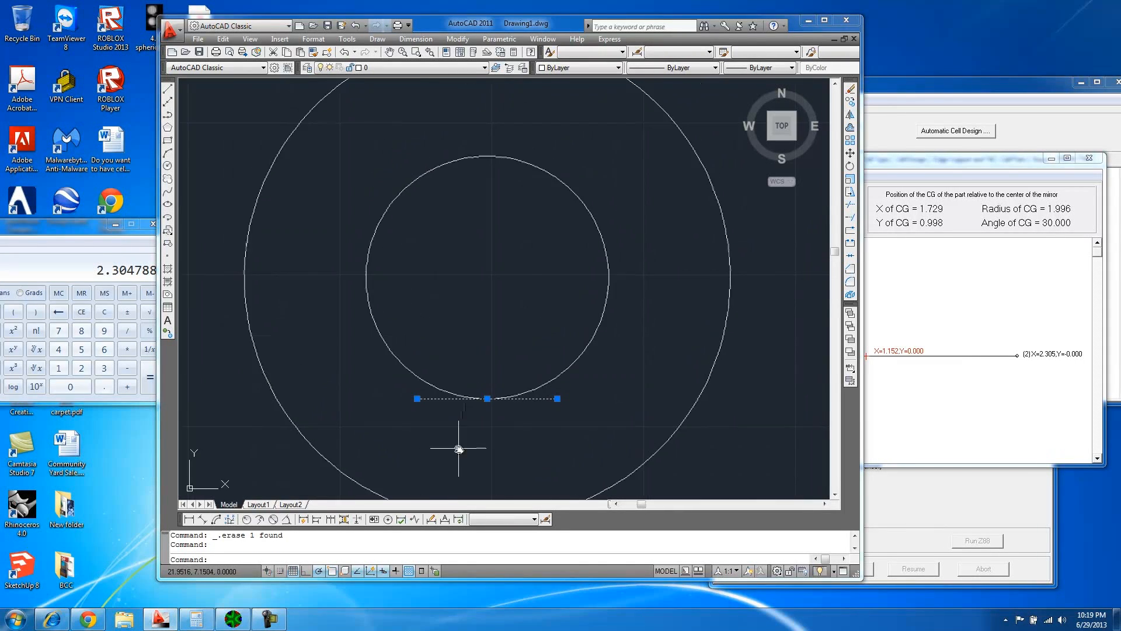
{"action": "type", "text": "array"}
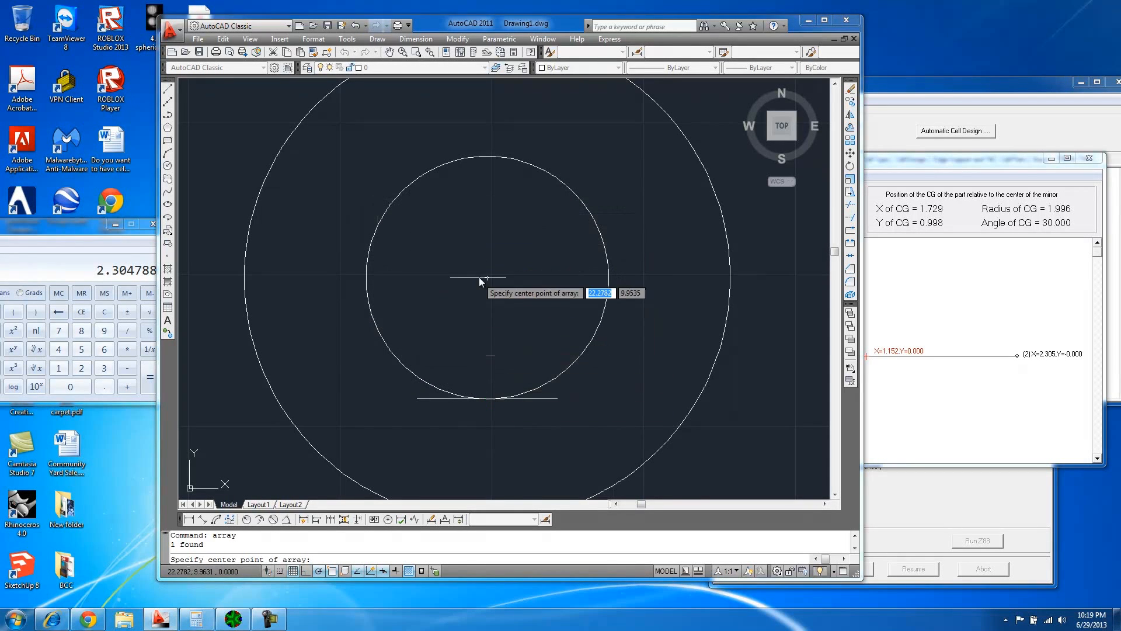
Polar-array the bar into 3 items over 360° about the circle centre
{"action": "left_click", "coordinate": [480, 278]}
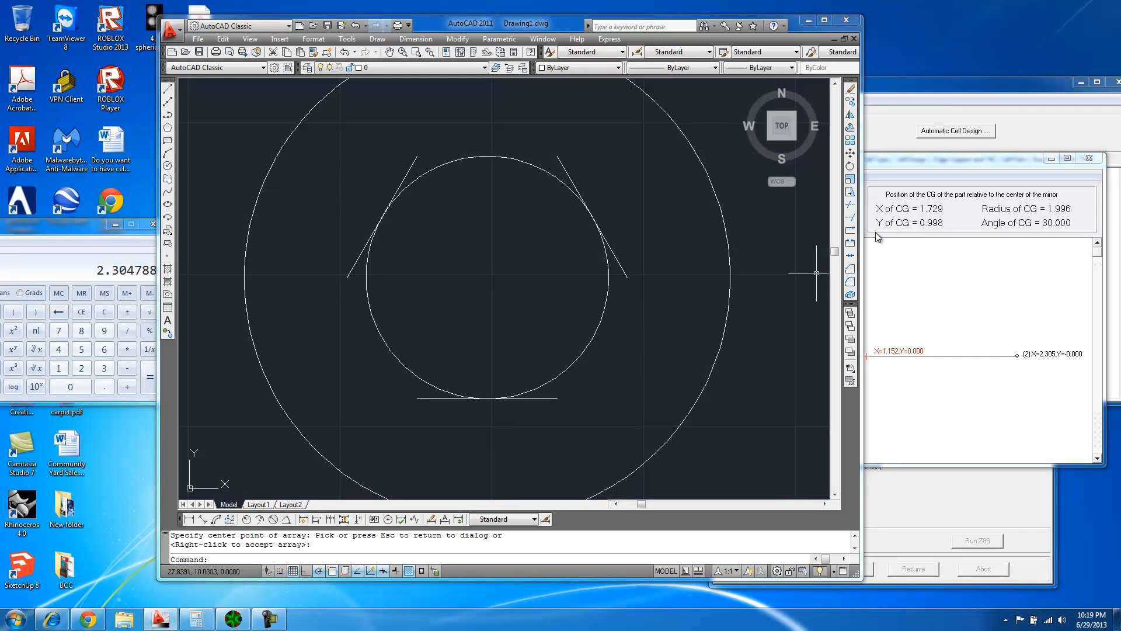
{"action": "mouse_move", "coordinate": [813, 256]}
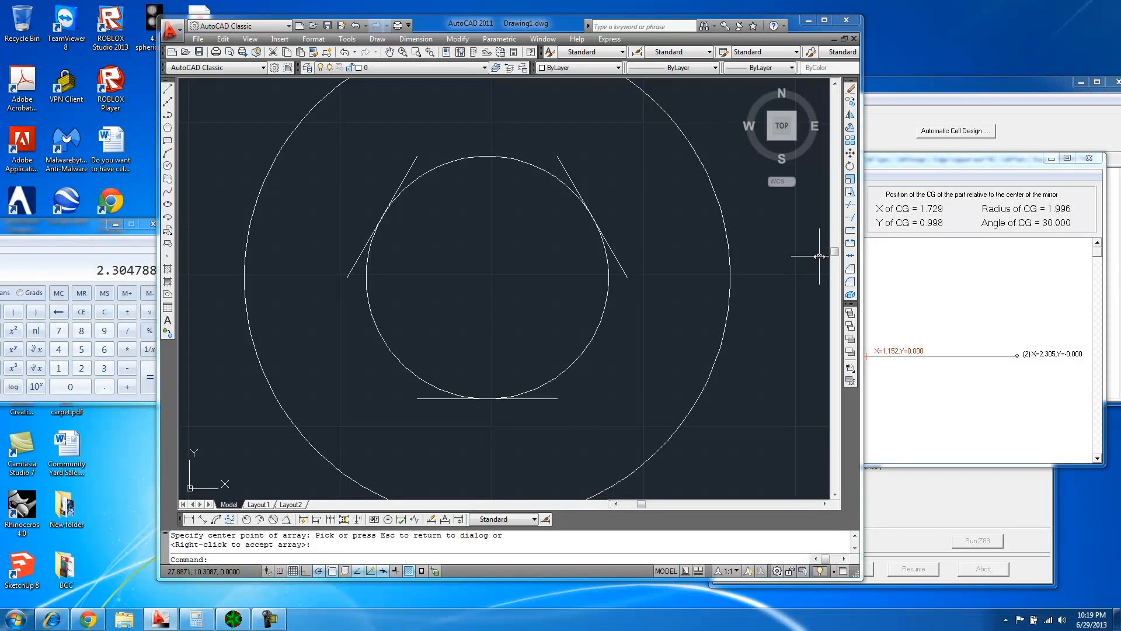
{"action": "mouse_move", "coordinate": [922, 211]}
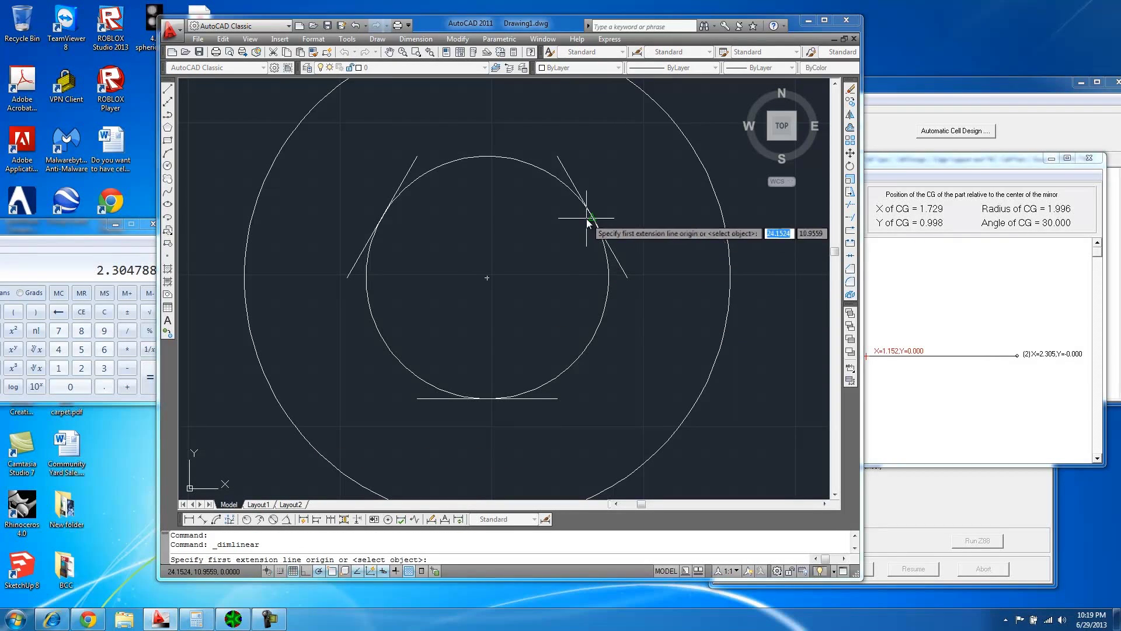
Dimension the bar from the mirror centre: 1.7286, 0.9980, 2.3050 and 2.3048
{"action": "left_click", "coordinate": [585, 215]}
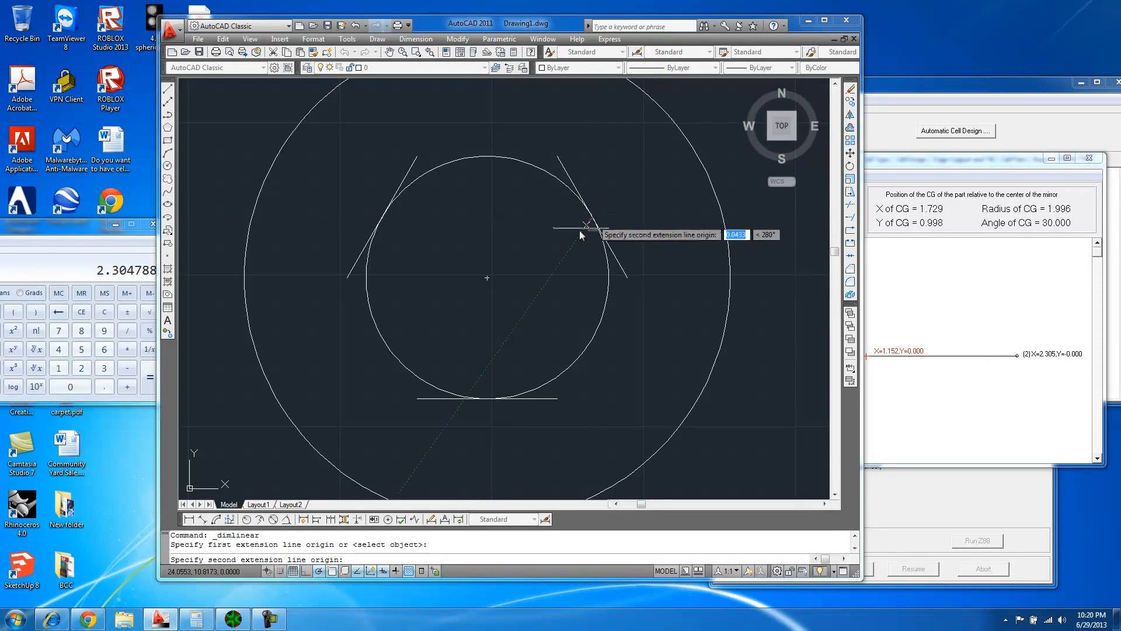
{"action": "left_click", "coordinate": [581, 224]}
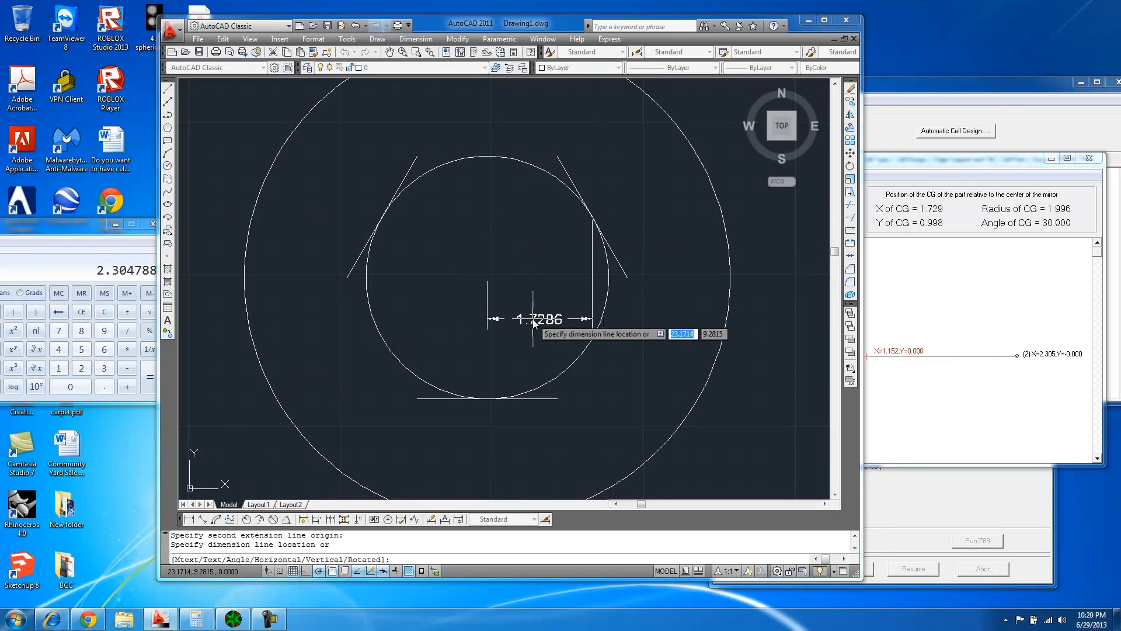
{"action": "left_click", "coordinate": [537, 356]}
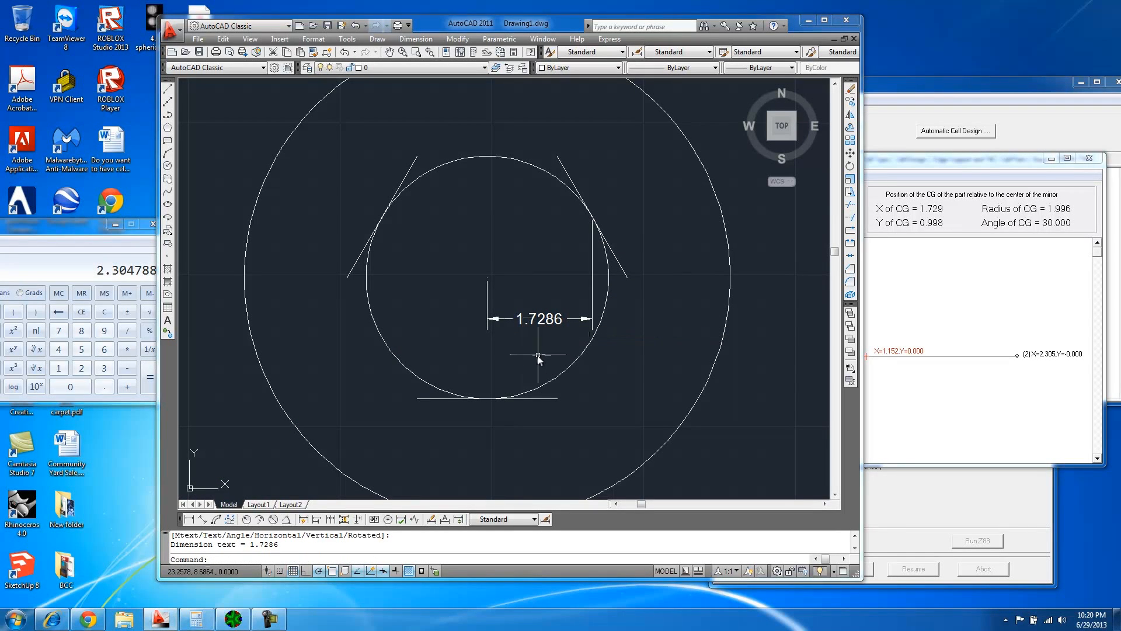
{"action": "mouse_move", "coordinate": [799, 285]}
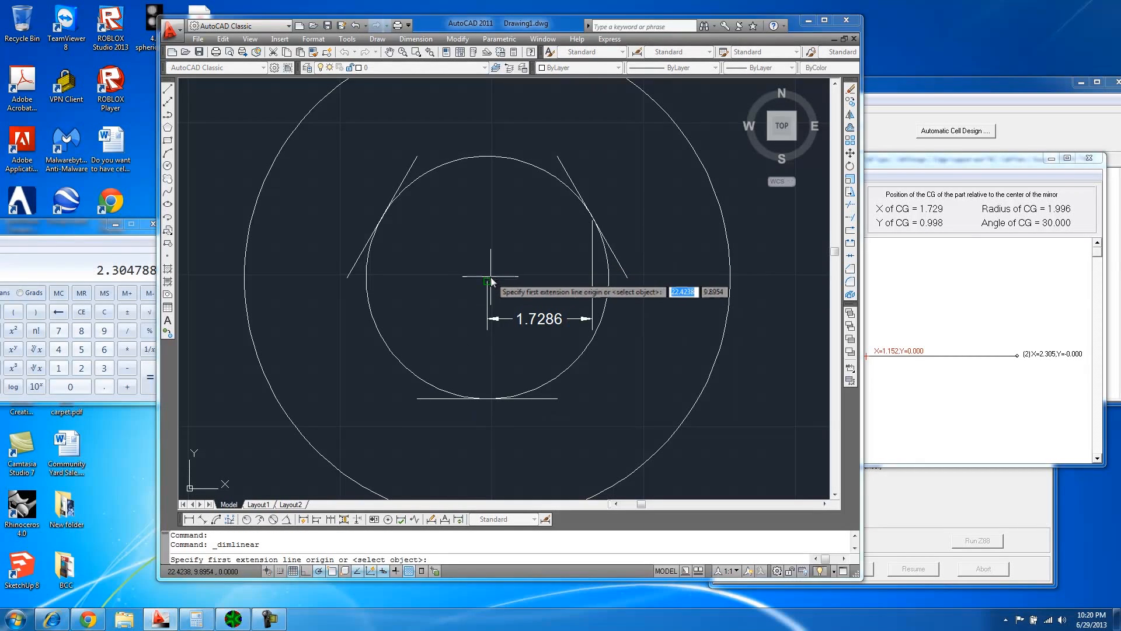
{"action": "left_click", "coordinate": [487, 281]}
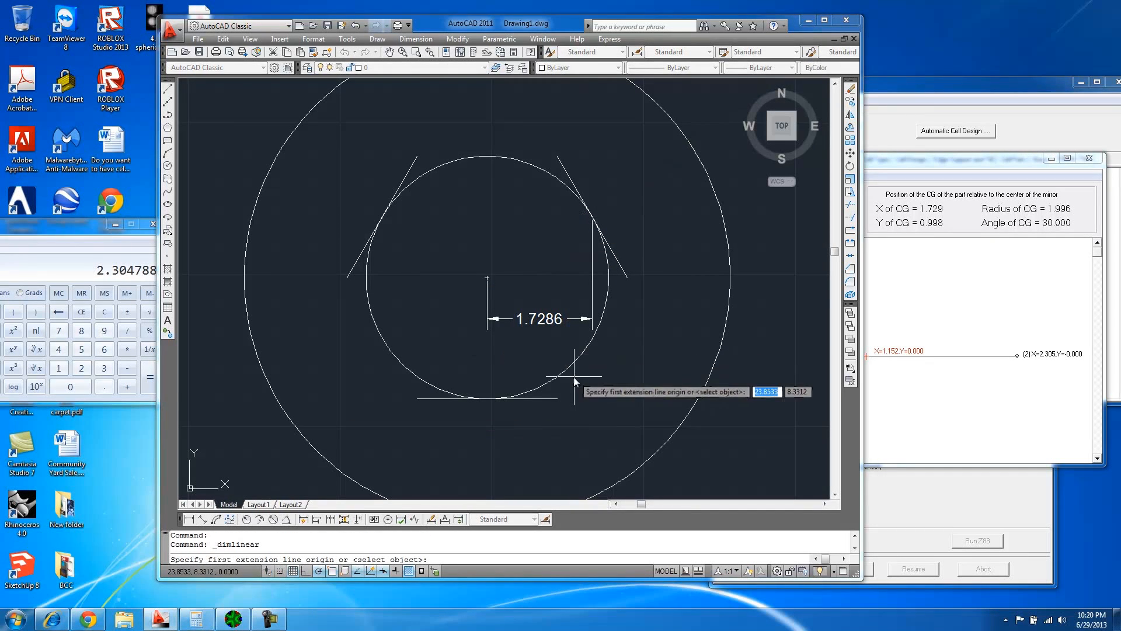
{"action": "mouse_move", "coordinate": [488, 277]}
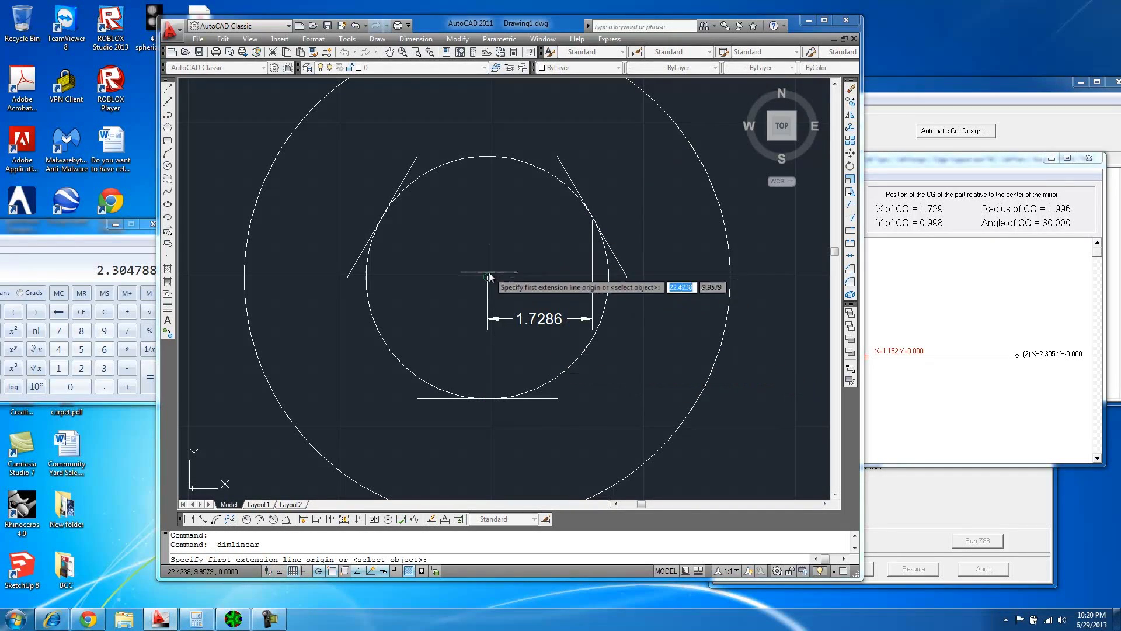
{"action": "left_click", "coordinate": [488, 276]}
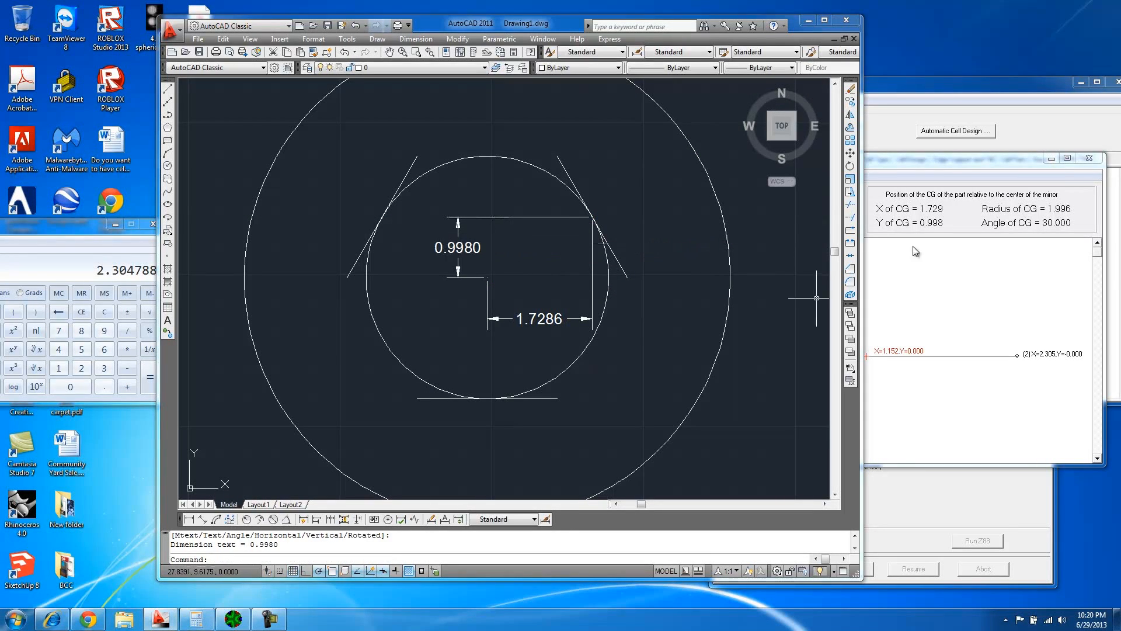
{"action": "mouse_move", "coordinate": [635, 449]}
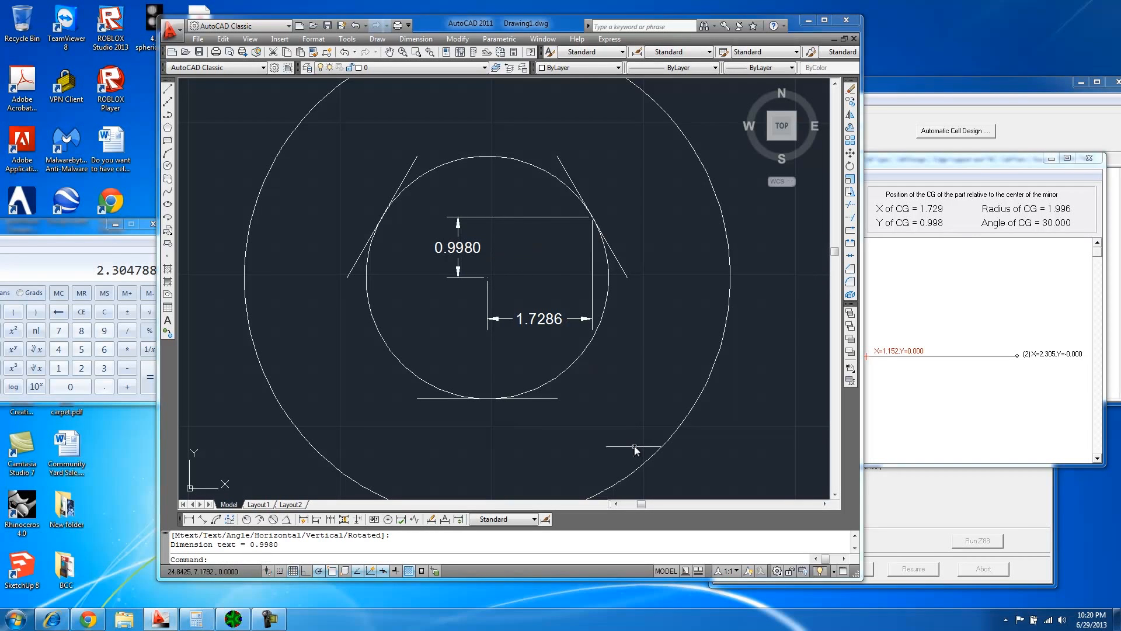
{"action": "mouse_move", "coordinate": [817, 422]}
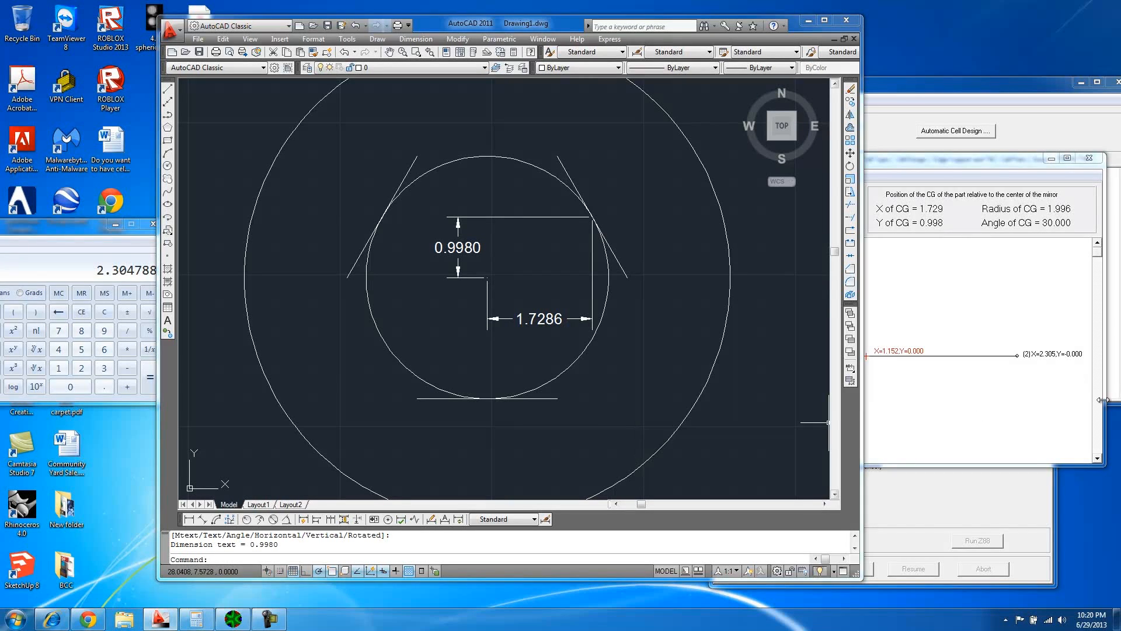
{"action": "mouse_move", "coordinate": [176, 452]}
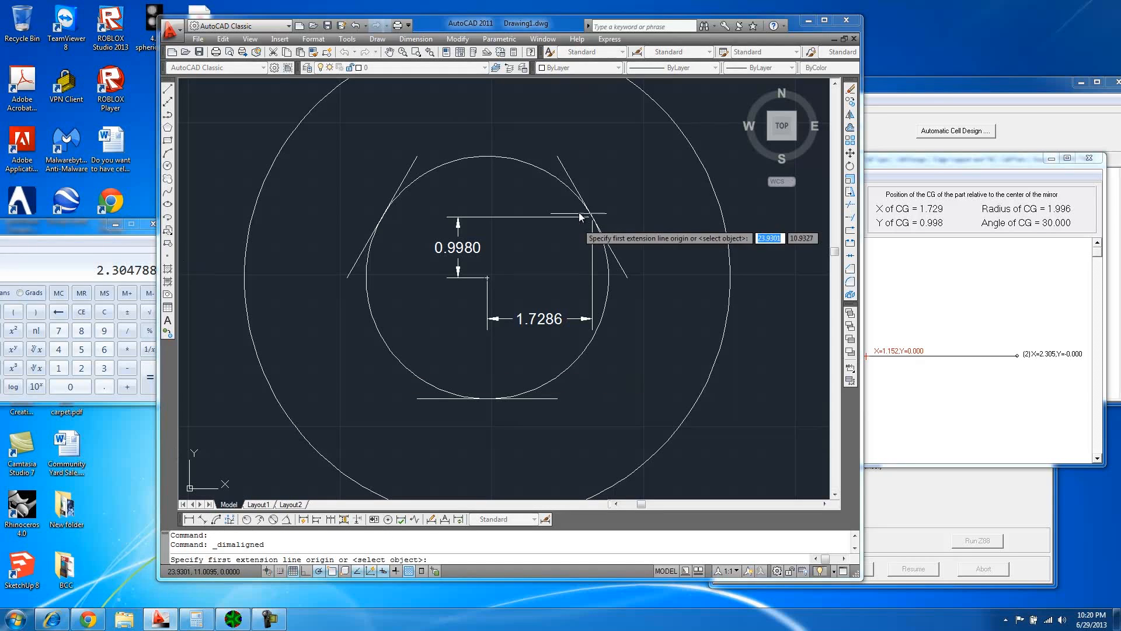
{"action": "left_click", "coordinate": [581, 213]}
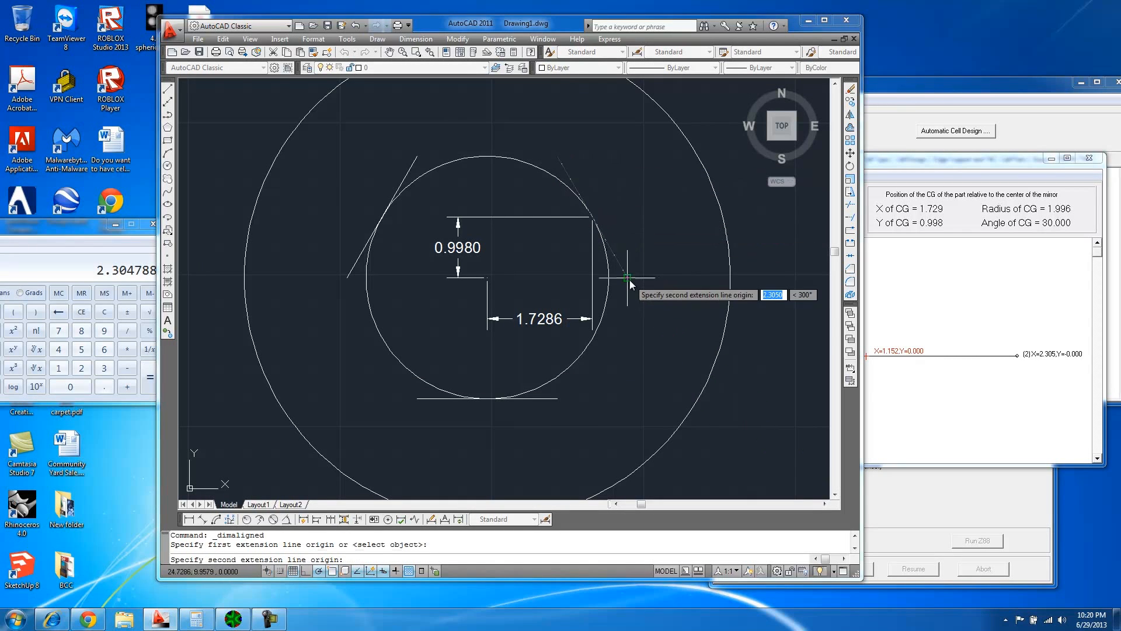
{"action": "left_click", "coordinate": [653, 300]}
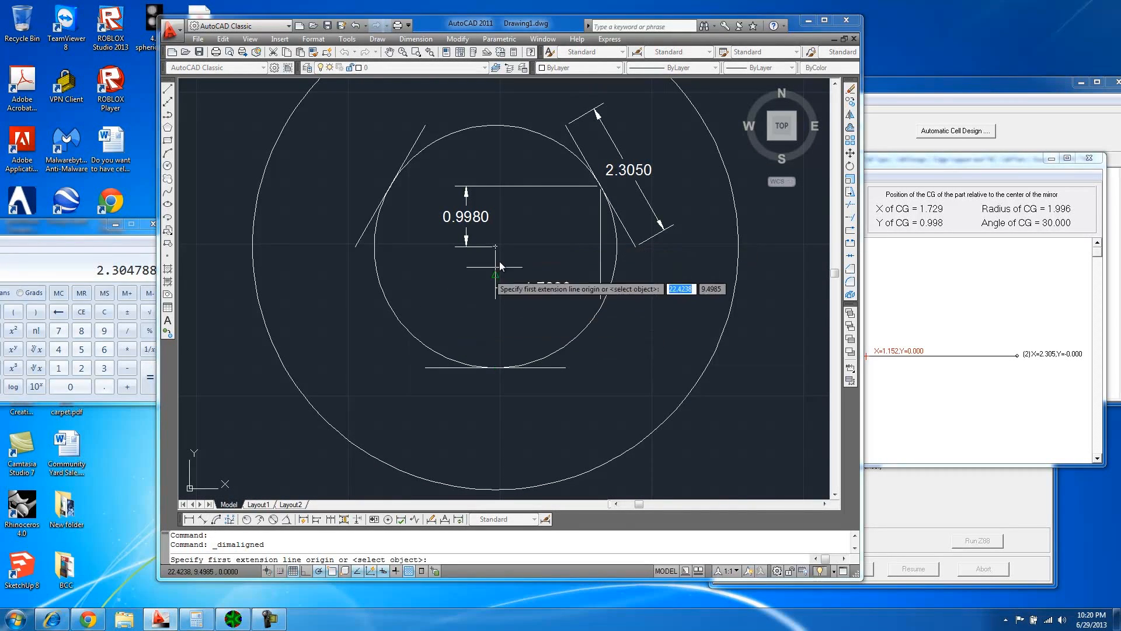
{"action": "left_click", "coordinate": [495, 245]}
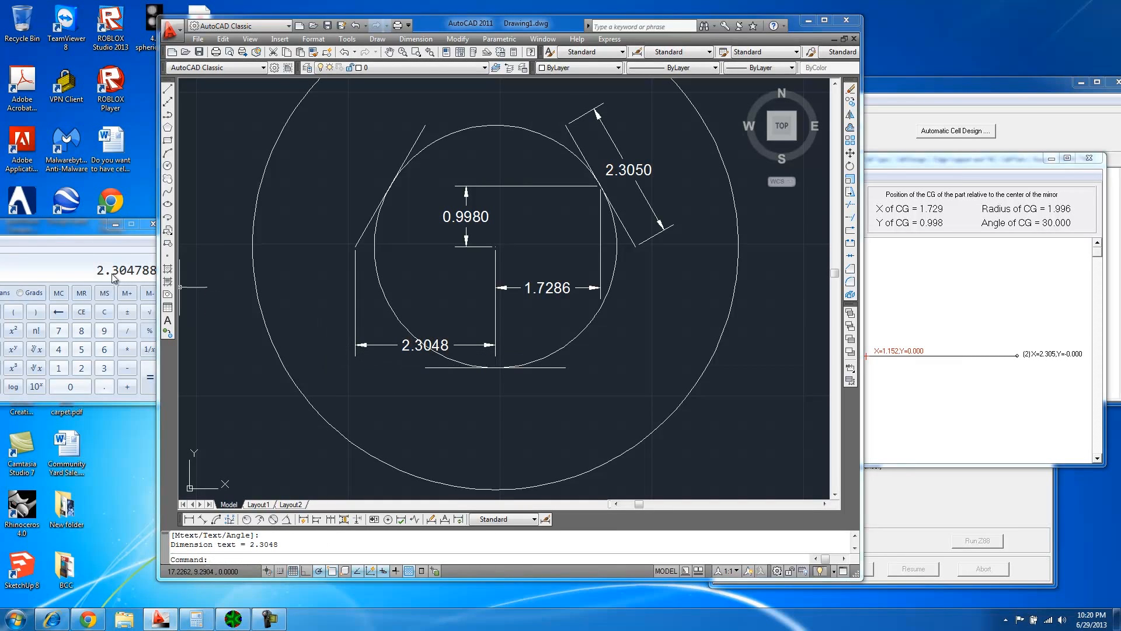
{"action": "mouse_move", "coordinate": [673, 459]}
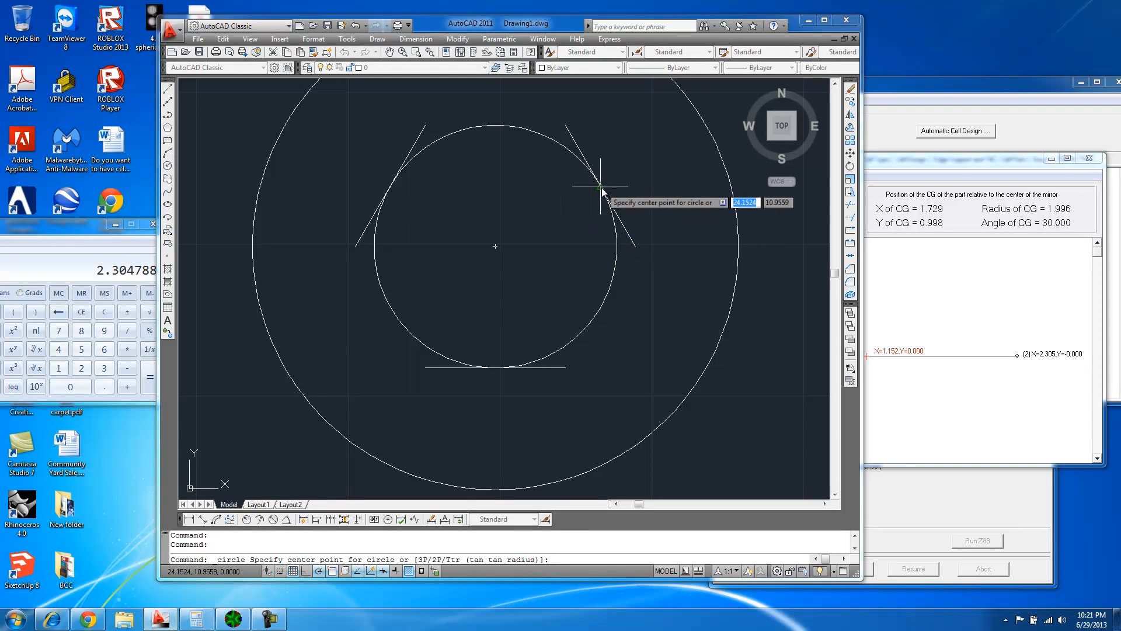
Erase the dimensions and centre small circles at the bar's tangent point and end
{"action": "left_click", "coordinate": [600, 187]}
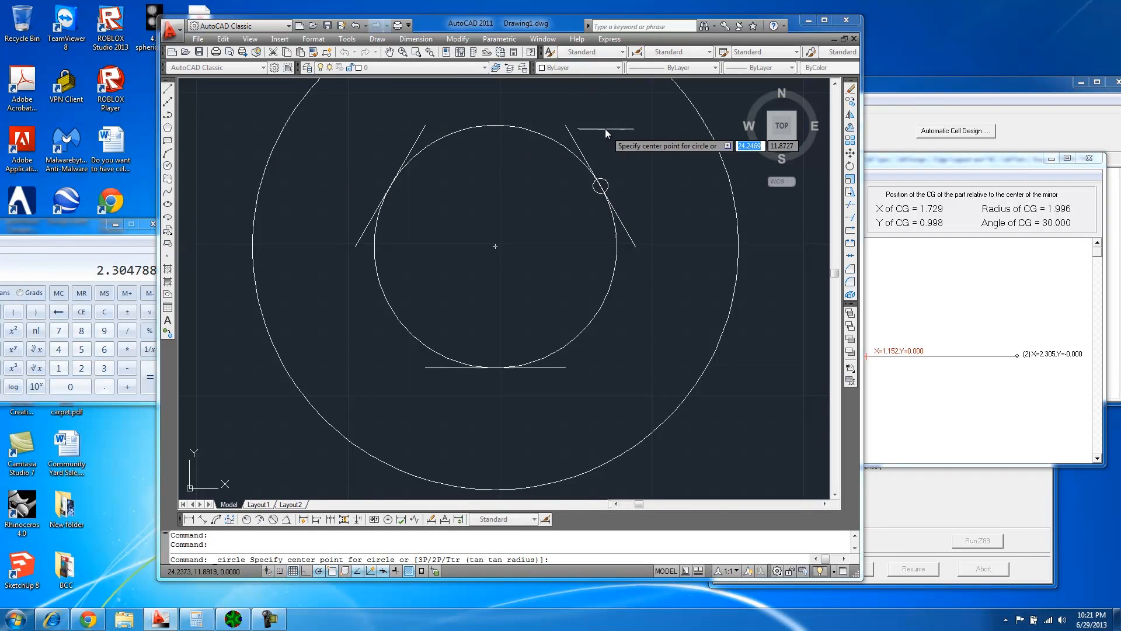
{"action": "left_click", "coordinate": [577, 134]}
{"action": "type", "text": "array"}
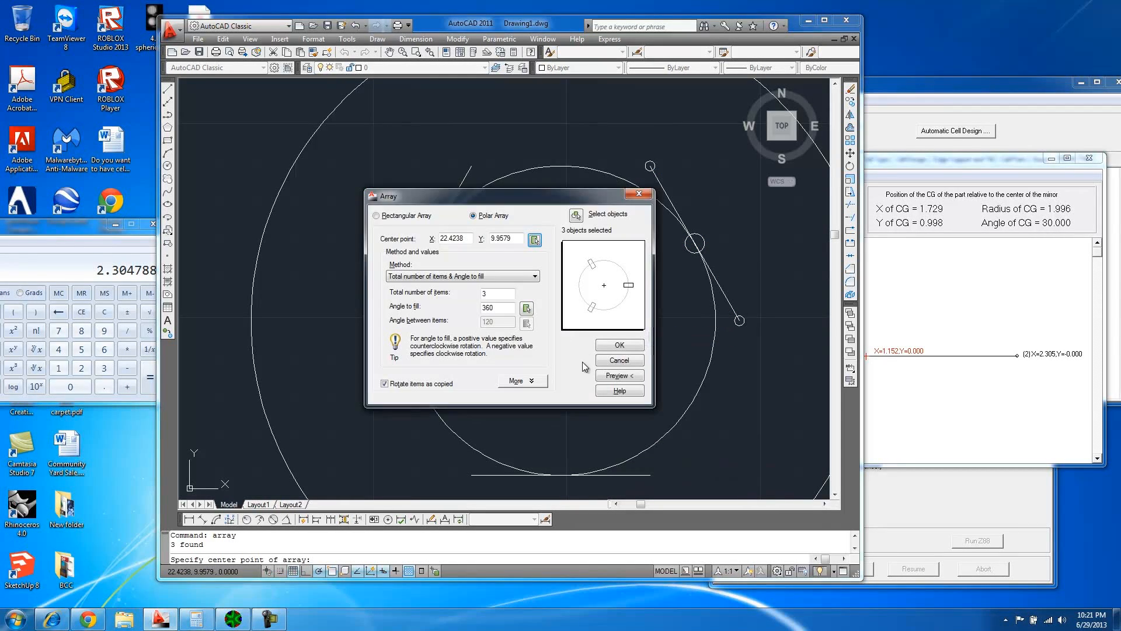
Polar-array the bar's small circles into 3 copies about the mirror centre
{"action": "left_click", "coordinate": [619, 344]}
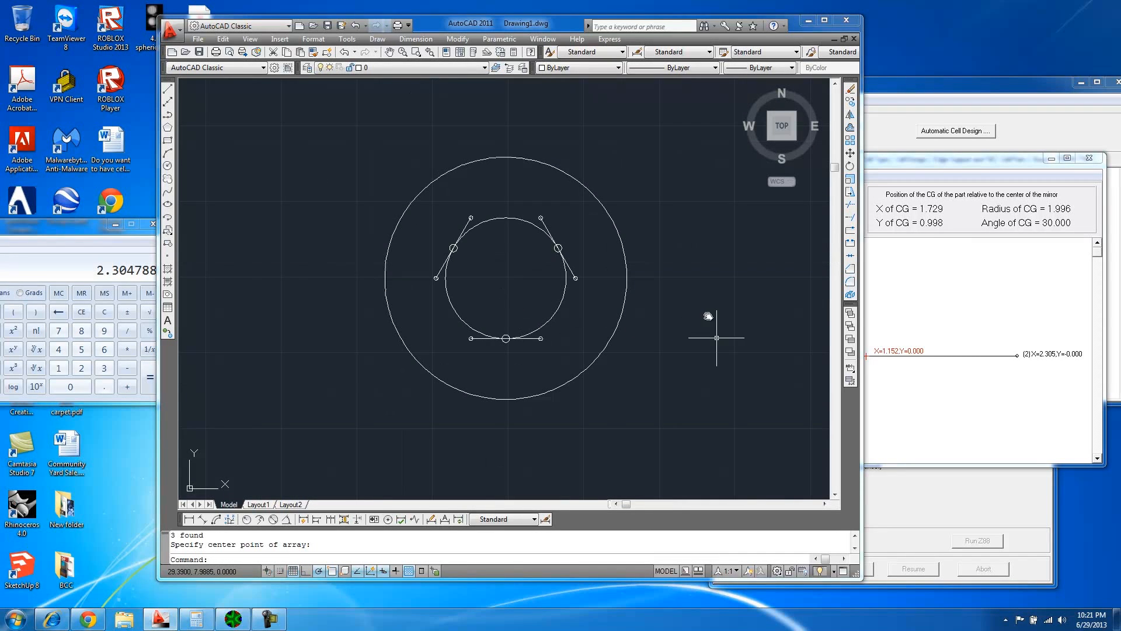
{"action": "mouse_move", "coordinate": [513, 440]}
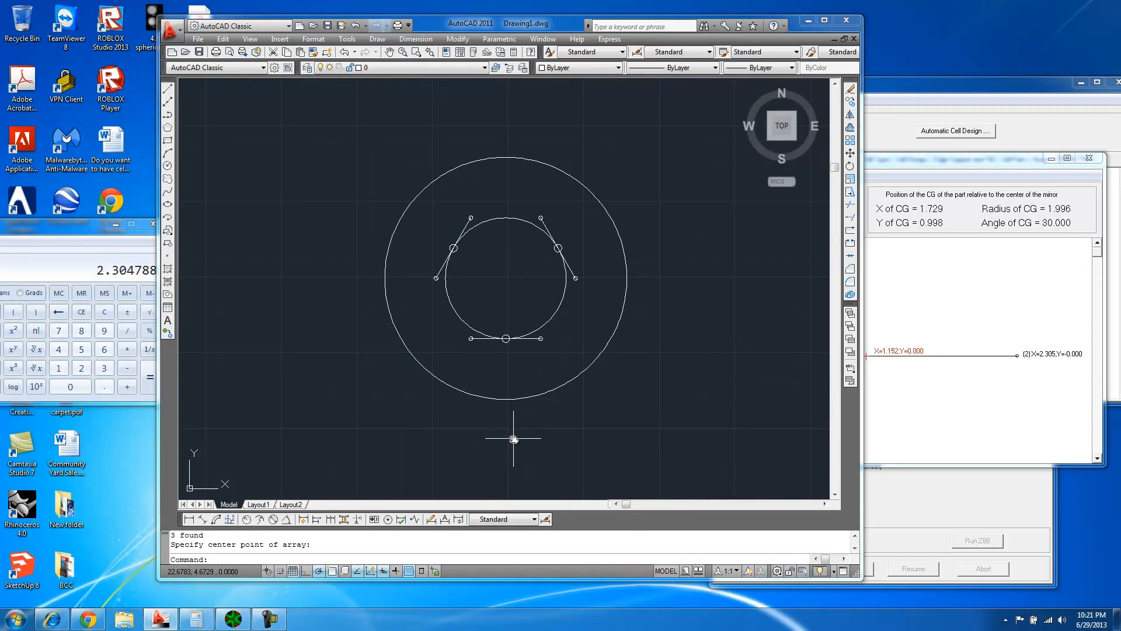